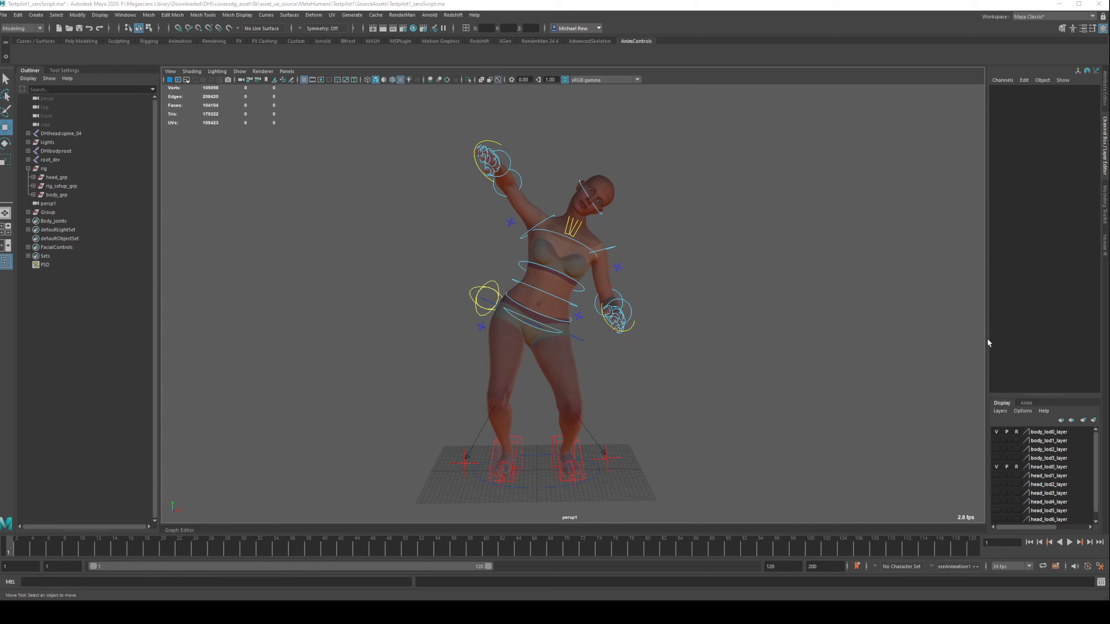
{"action": "mouse_move", "coordinate": [526, 241]}
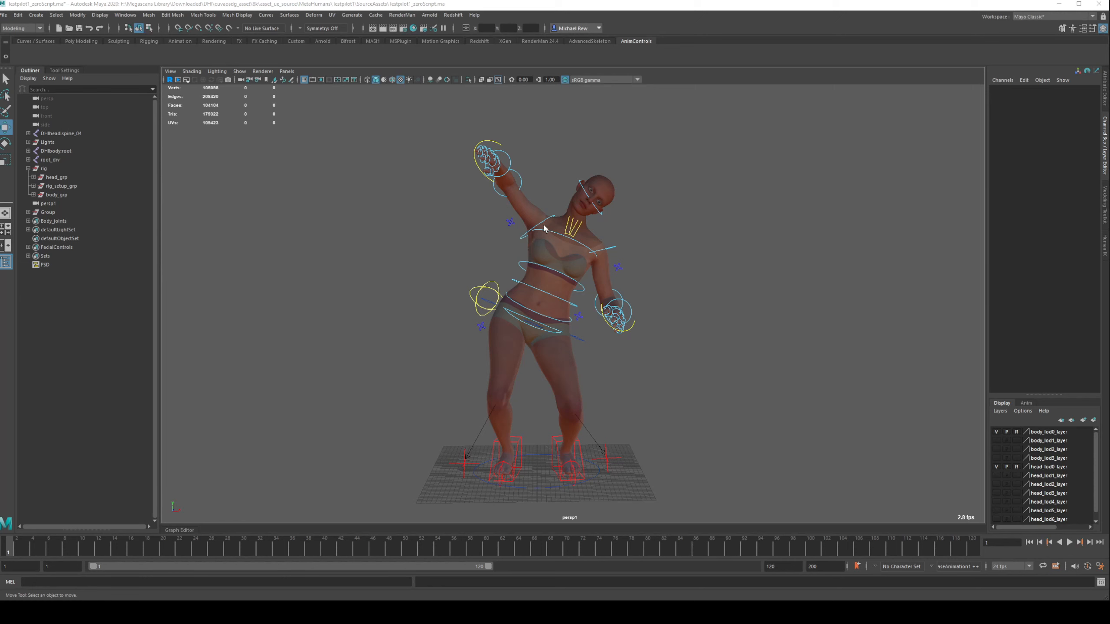
{"action": "mouse_move", "coordinate": [553, 225]}
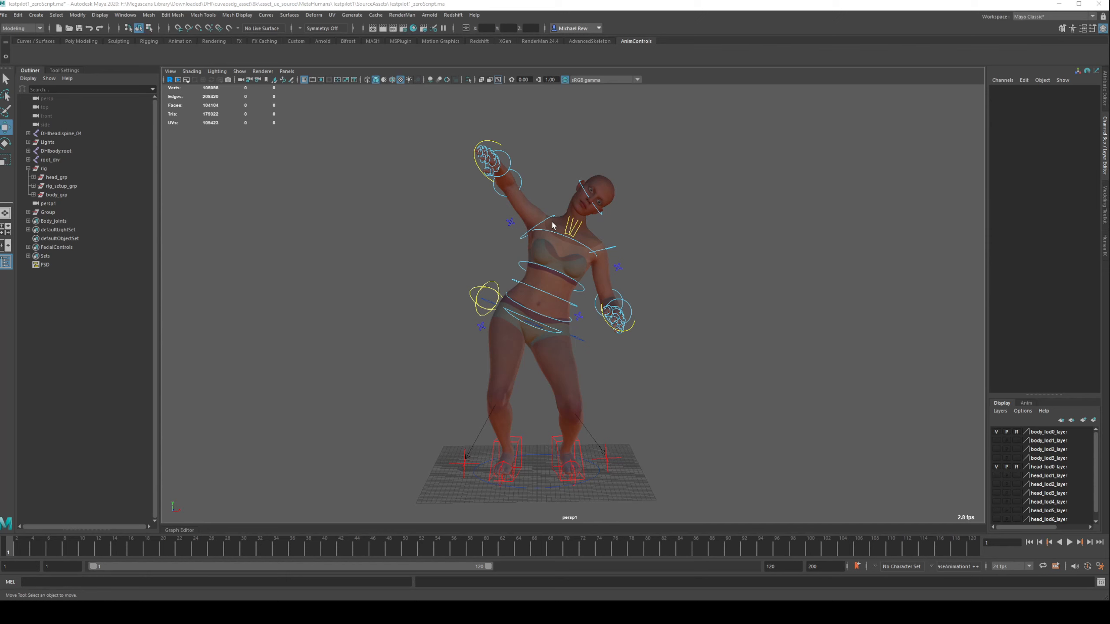
{"action": "mouse_move", "coordinate": [630, 197]}
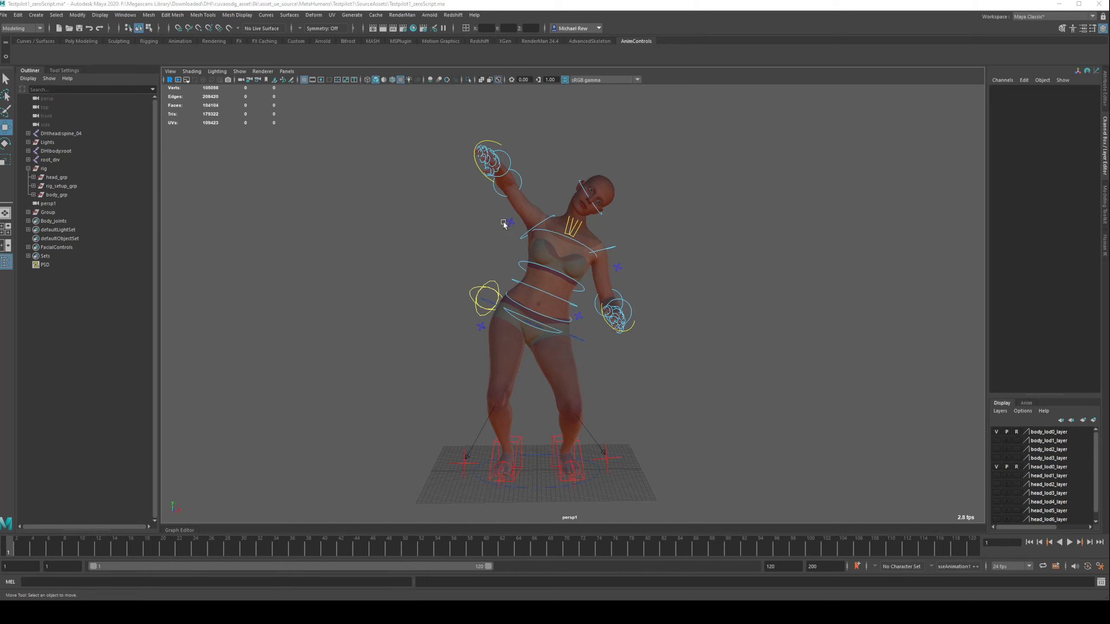
{"action": "mouse_move", "coordinate": [456, 170]}
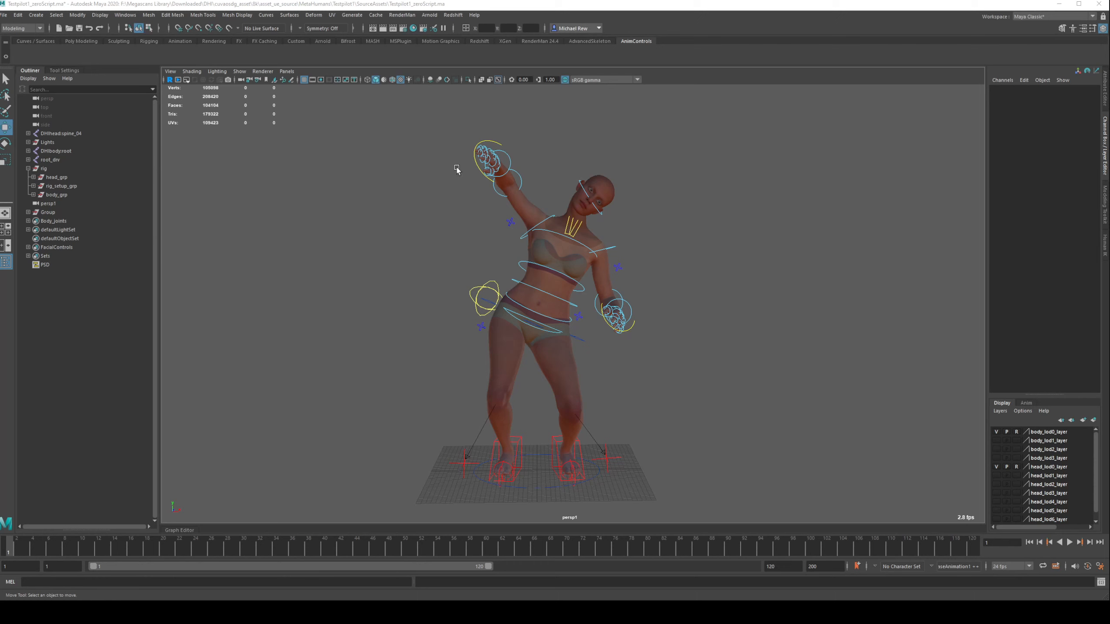
{"action": "mouse_move", "coordinate": [448, 196]}
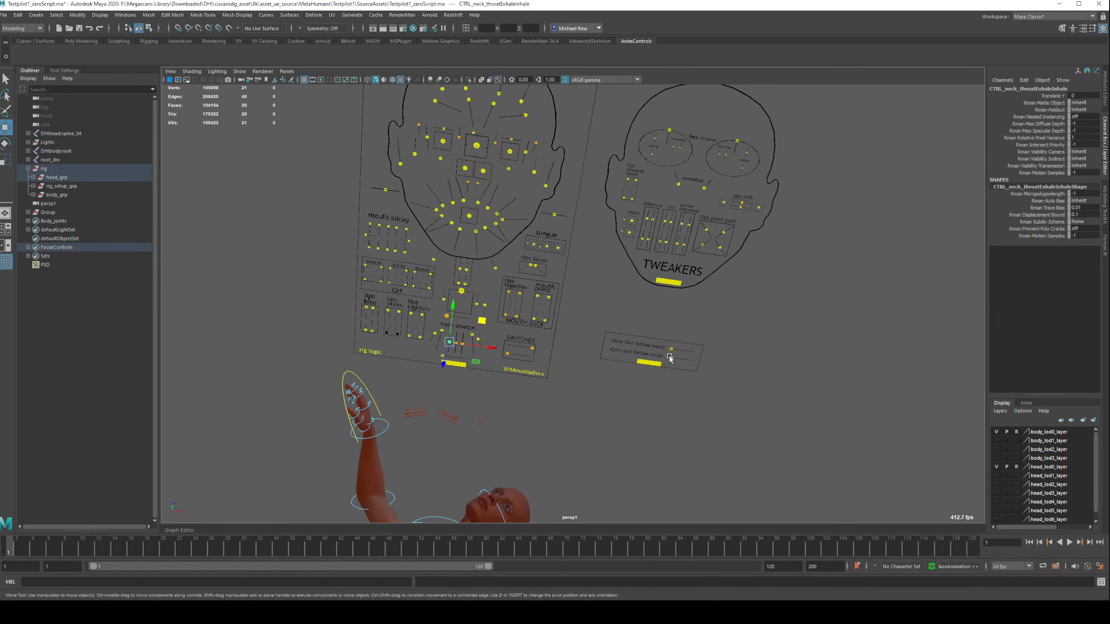
Step: Select the follow-head control and facial board, then create a new shelf named AnimControls
{"action": "left_click", "coordinate": [670, 349]}
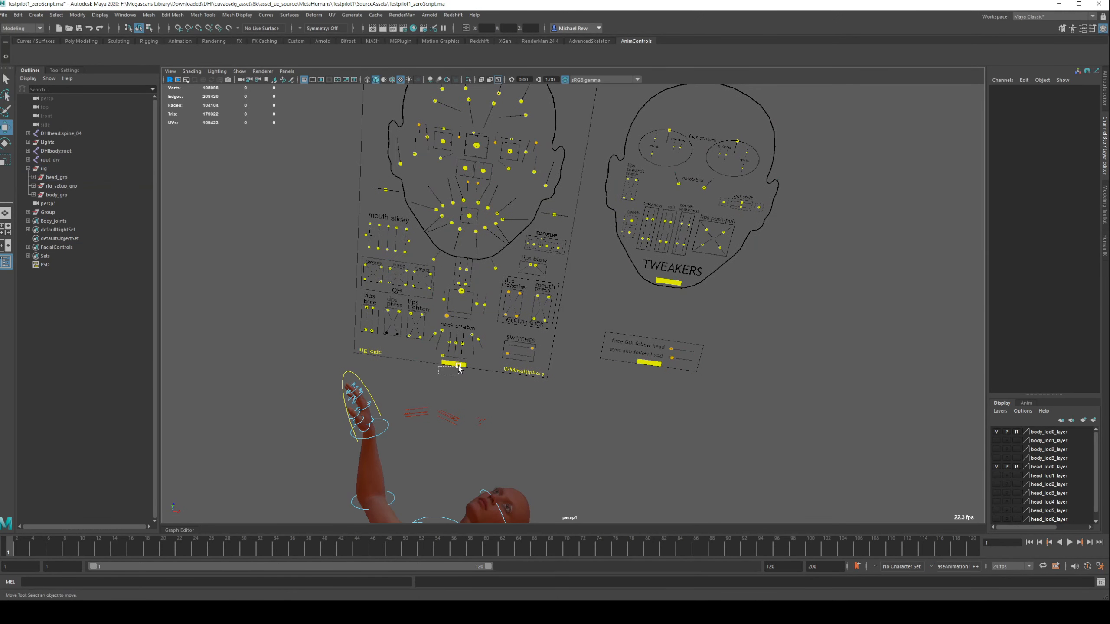
{"action": "left_click", "coordinate": [453, 365]}
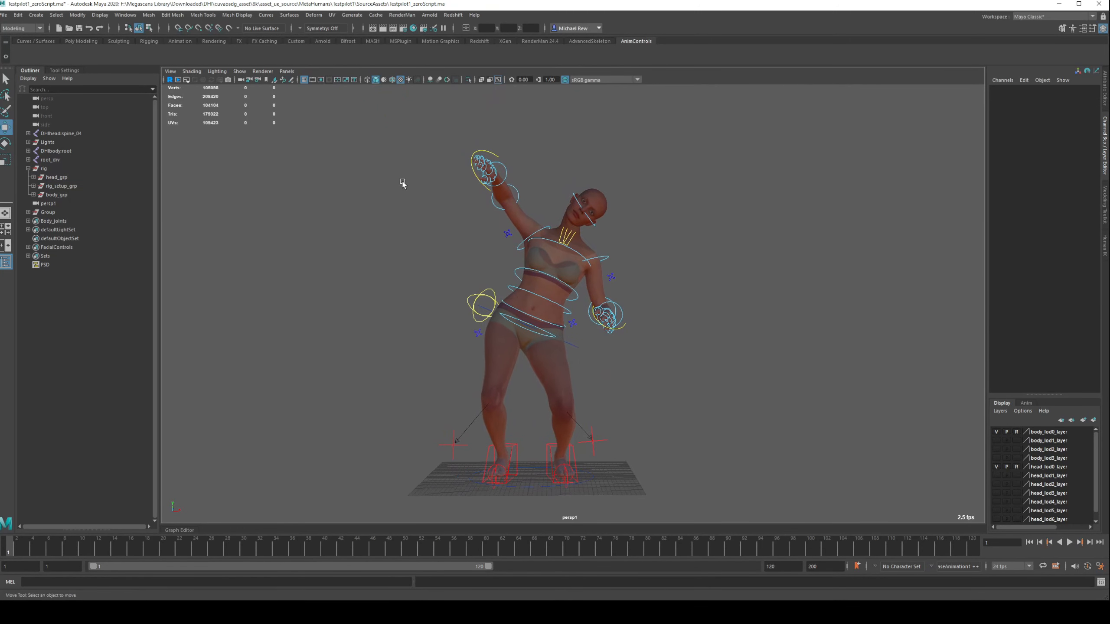
{"action": "mouse_move", "coordinate": [622, 270]}
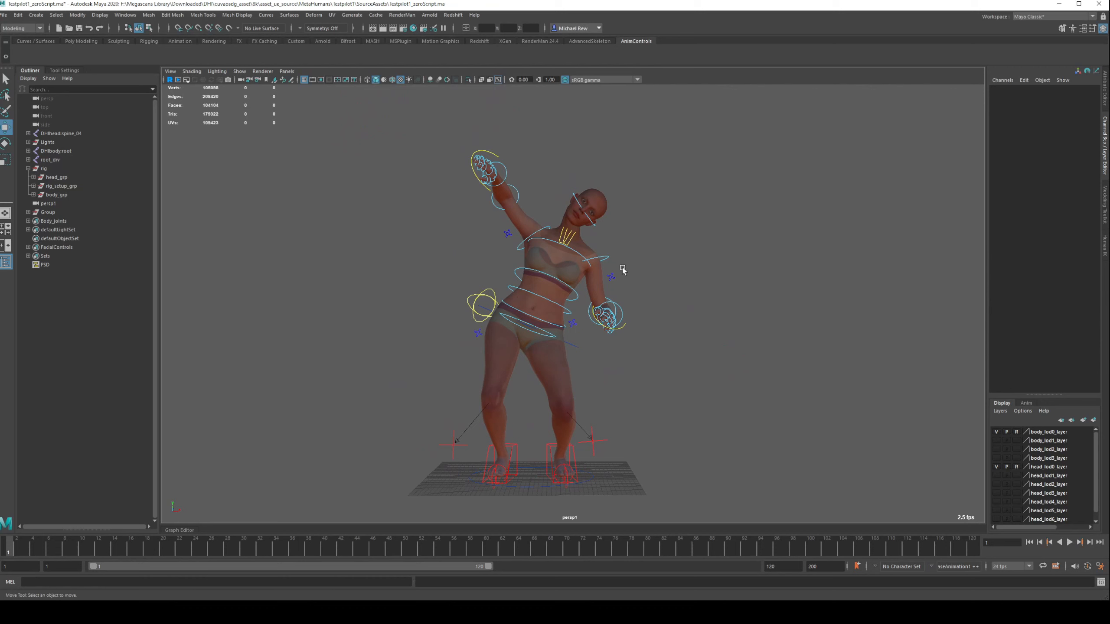
{"action": "mouse_move", "coordinate": [328, 410]}
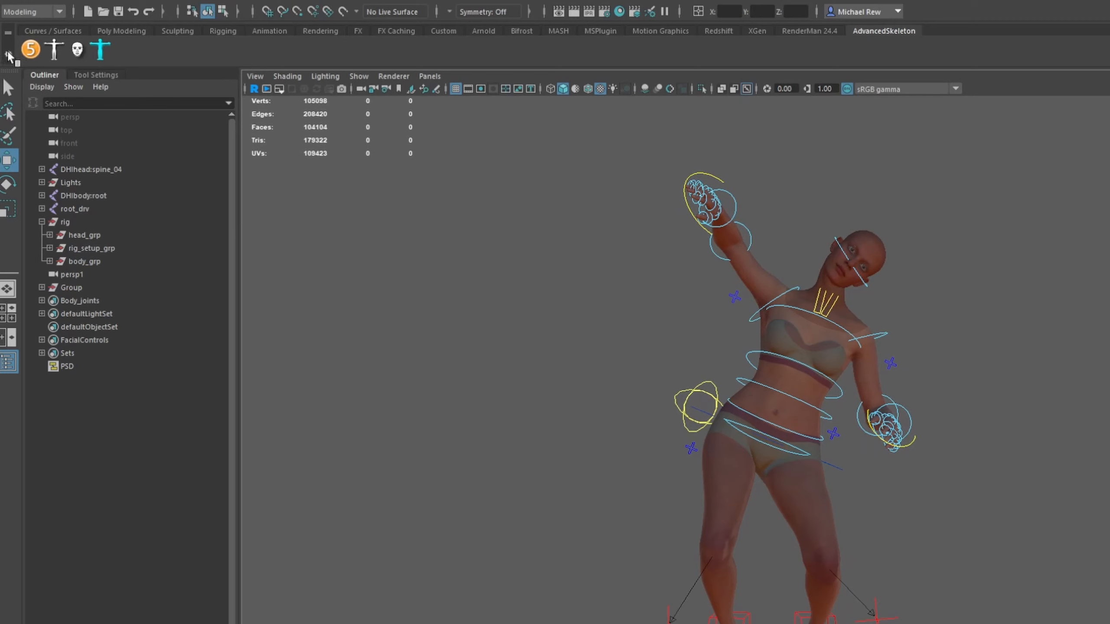
{"action": "left_click", "coordinate": [7, 62]}
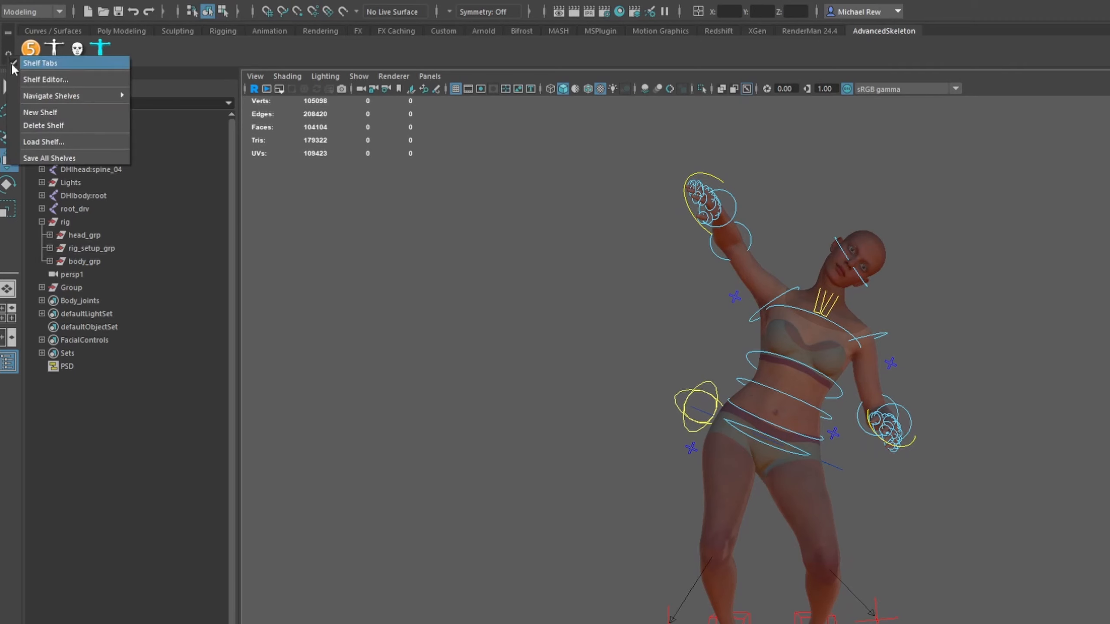
{"action": "left_click", "coordinate": [39, 113]}
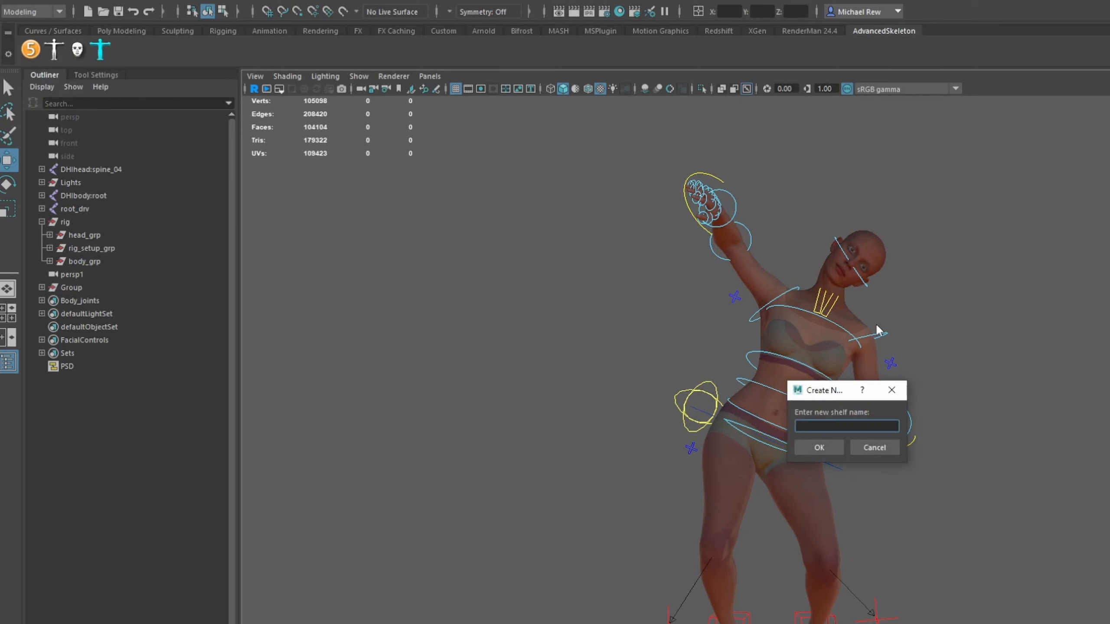
{"action": "type", "text": "AnimContr"}
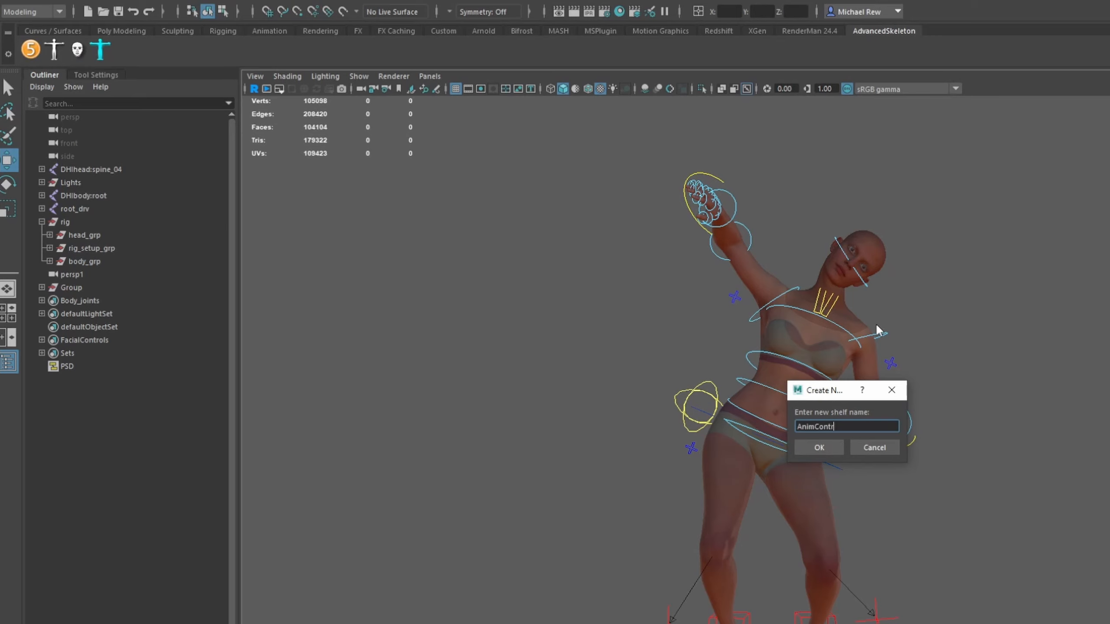
{"action": "type", "text": "ols"}
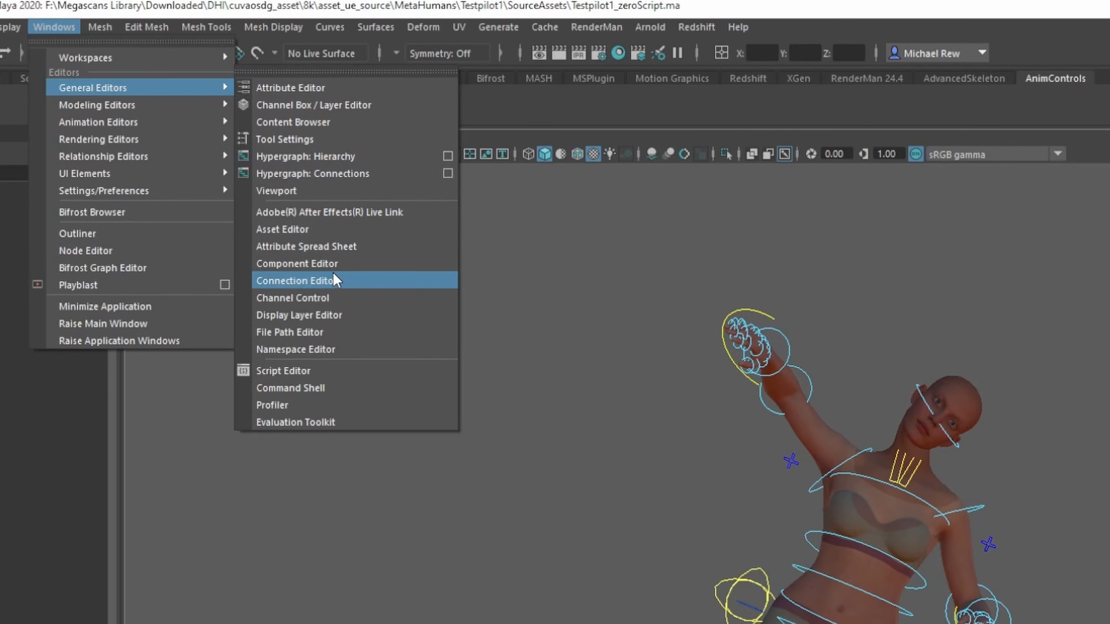
Step: Open the Script Editor and scroll through its history of pose and selection commands
{"action": "left_click", "coordinate": [282, 370]}
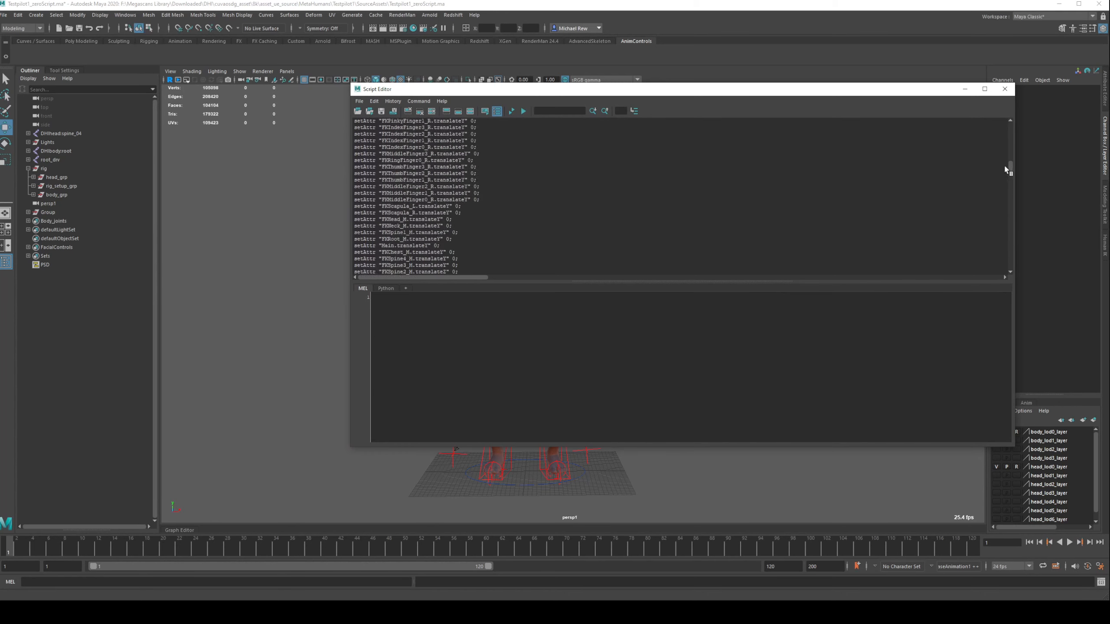
{"action": "scroll", "scroll_direction": "down", "scroll_amount": 3}
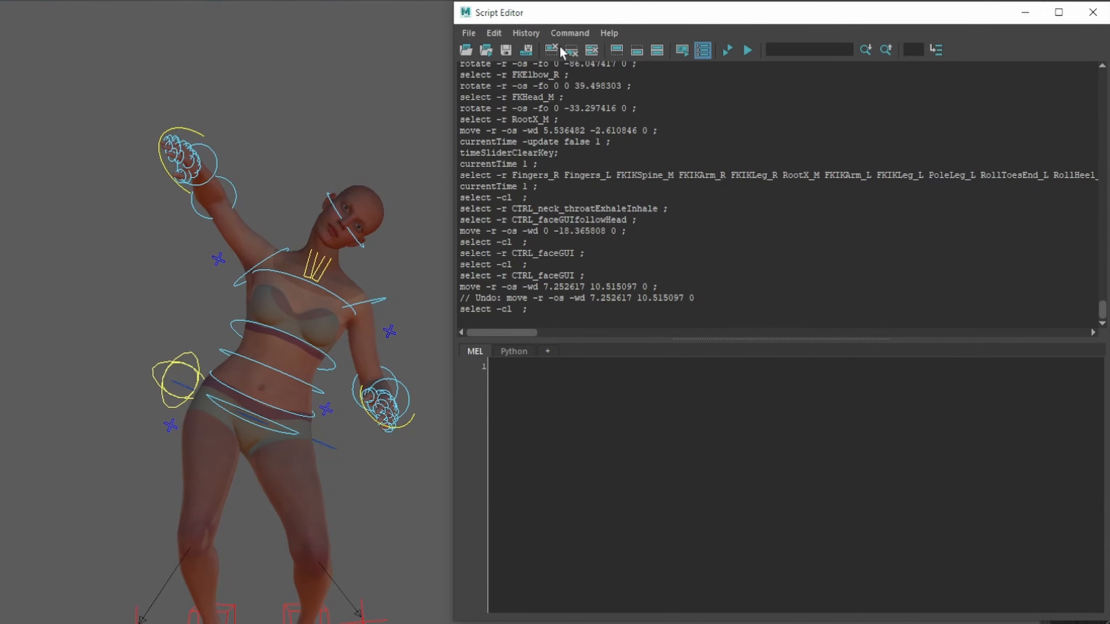
Step: Clear the Script Editor's logged command history
{"action": "left_click", "coordinate": [570, 50]}
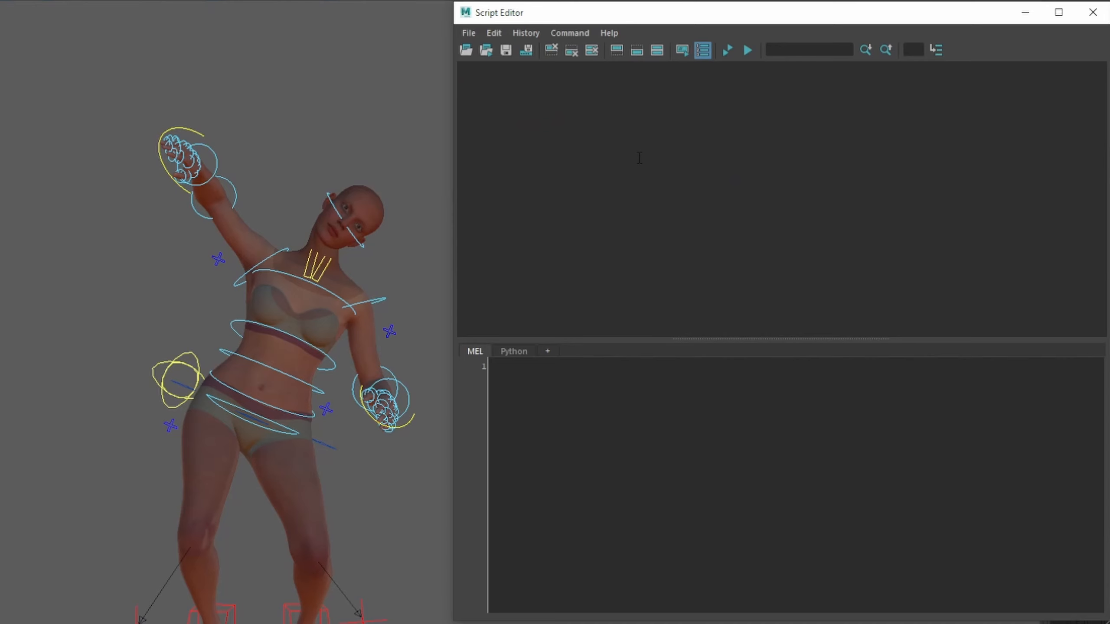
{"action": "mouse_move", "coordinate": [46, 14]}
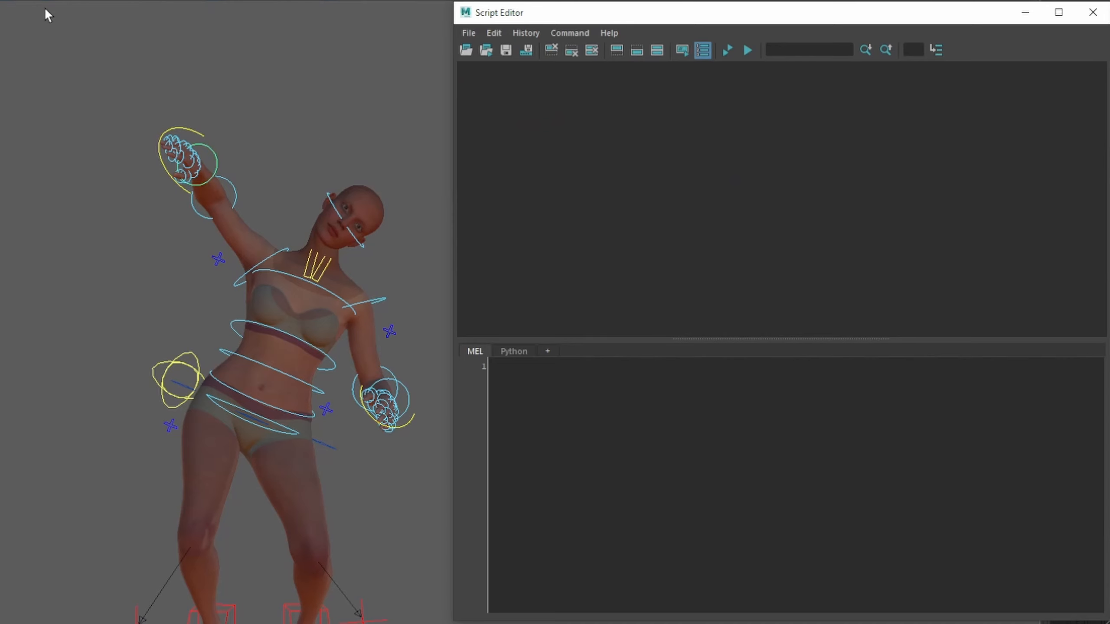
{"action": "mouse_move", "coordinate": [446, 247]}
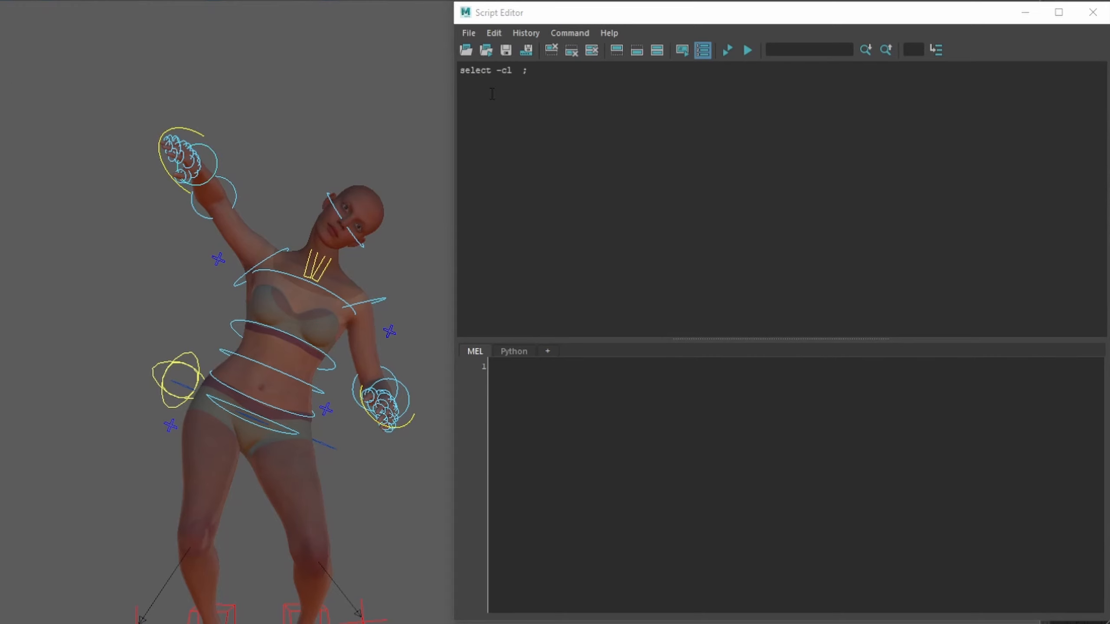
{"action": "mouse_move", "coordinate": [316, 44]}
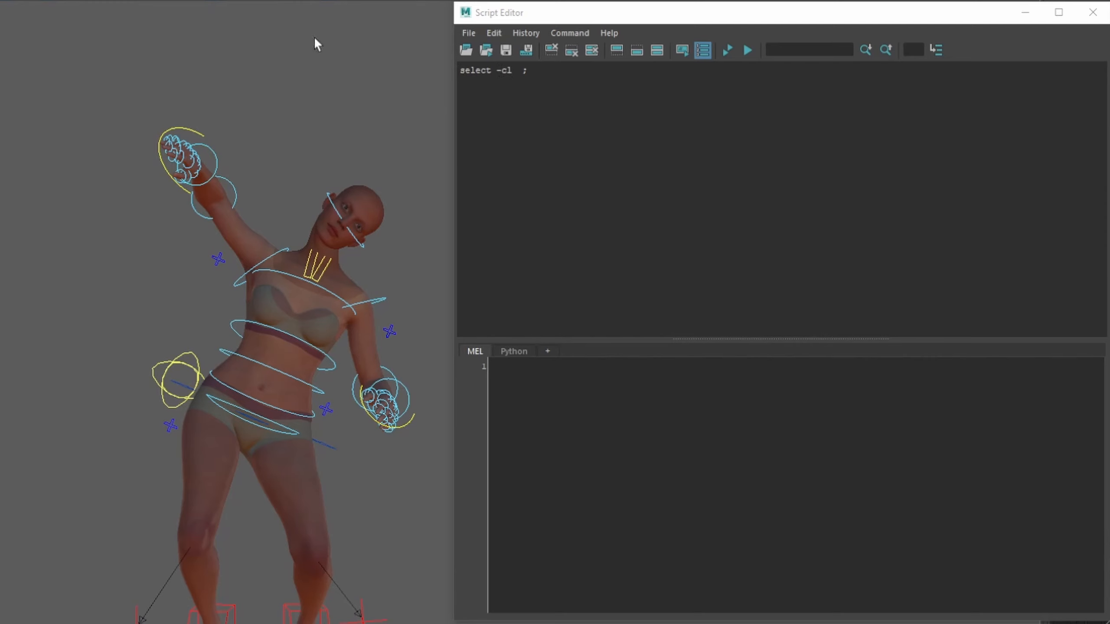
{"action": "mouse_move", "coordinate": [4, 90]}
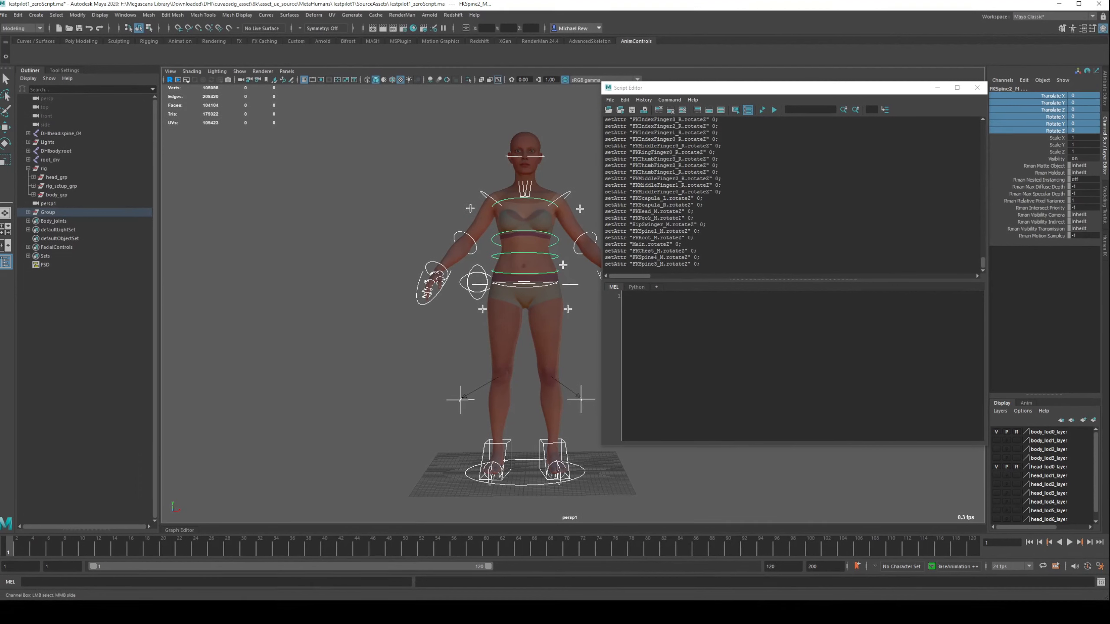
{"action": "mouse_move", "coordinate": [395, 144]}
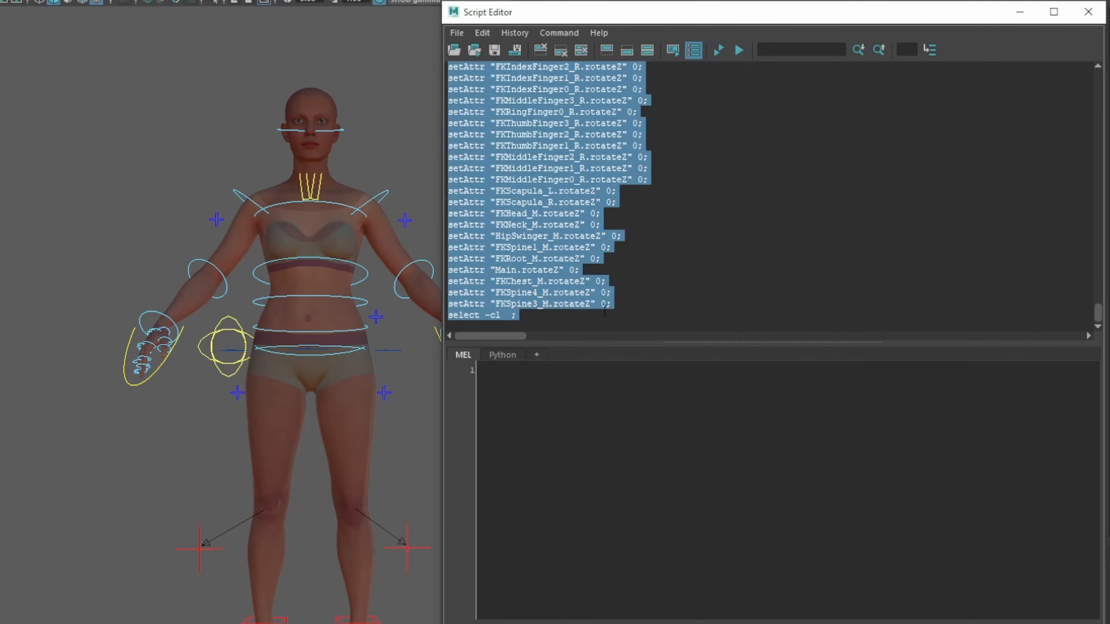
Step: Select the logged setAttr zeroing lines and move them into the MEL input tab
{"action": "left_click", "coordinate": [541, 386]}
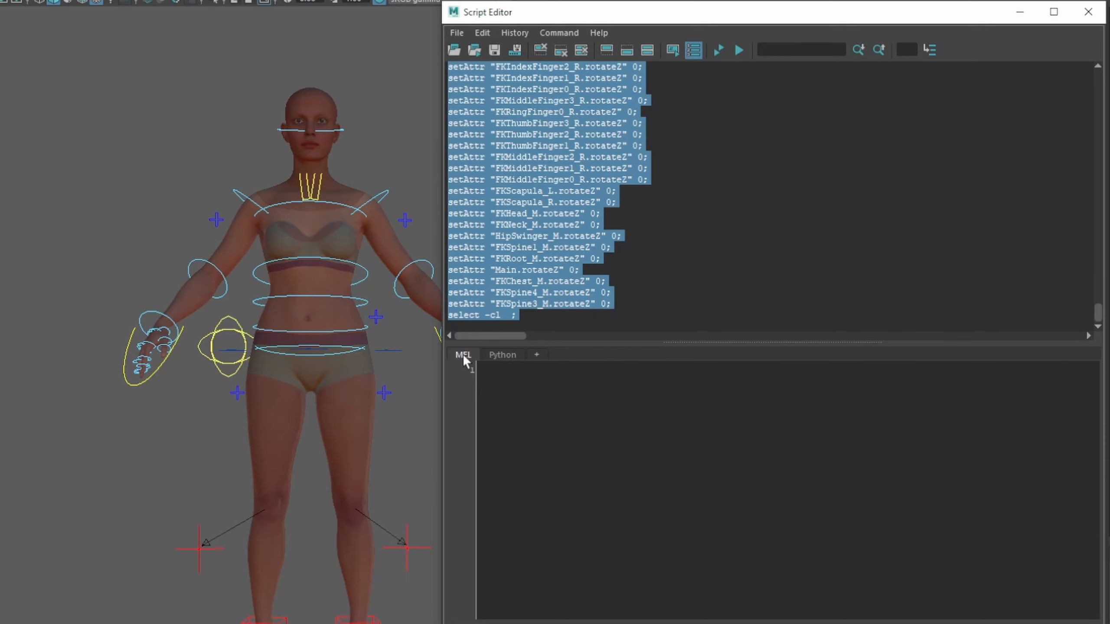
{"action": "left_click", "coordinate": [739, 50]}
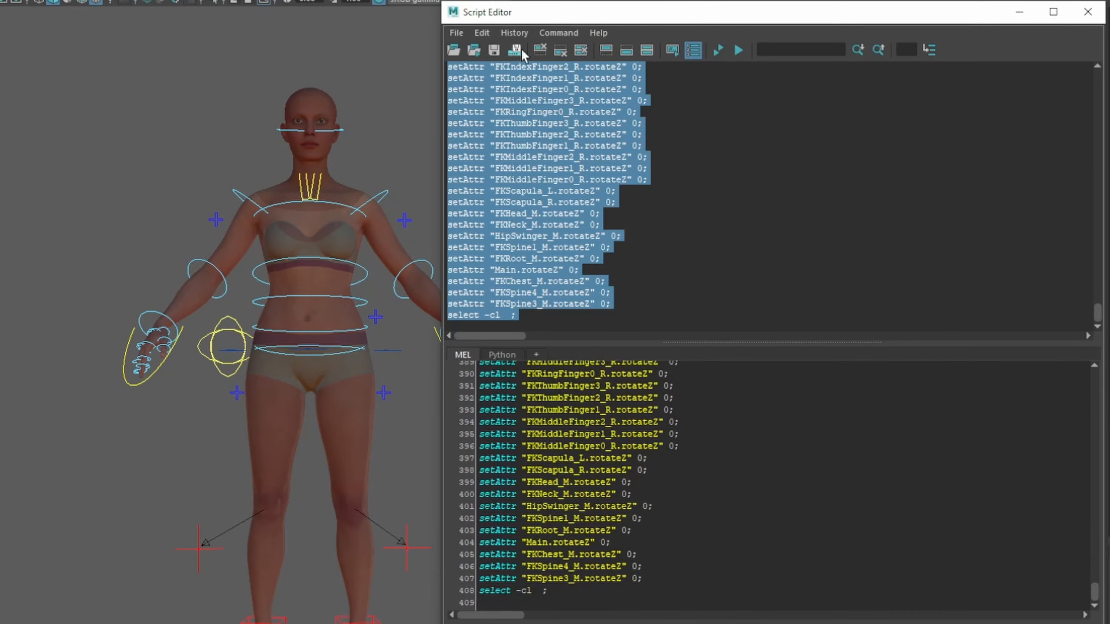
Step: Start saving the selected commands as a script file named zeroAll_script
{"action": "left_click", "coordinate": [558, 32]}
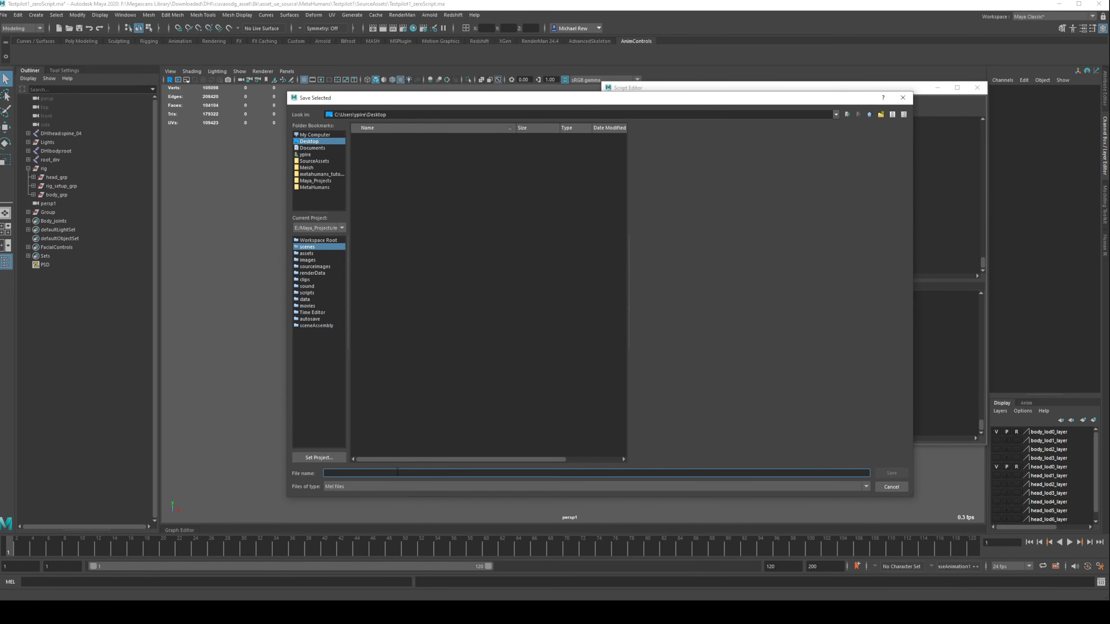
{"action": "type", "text": "zeroAll_script"}
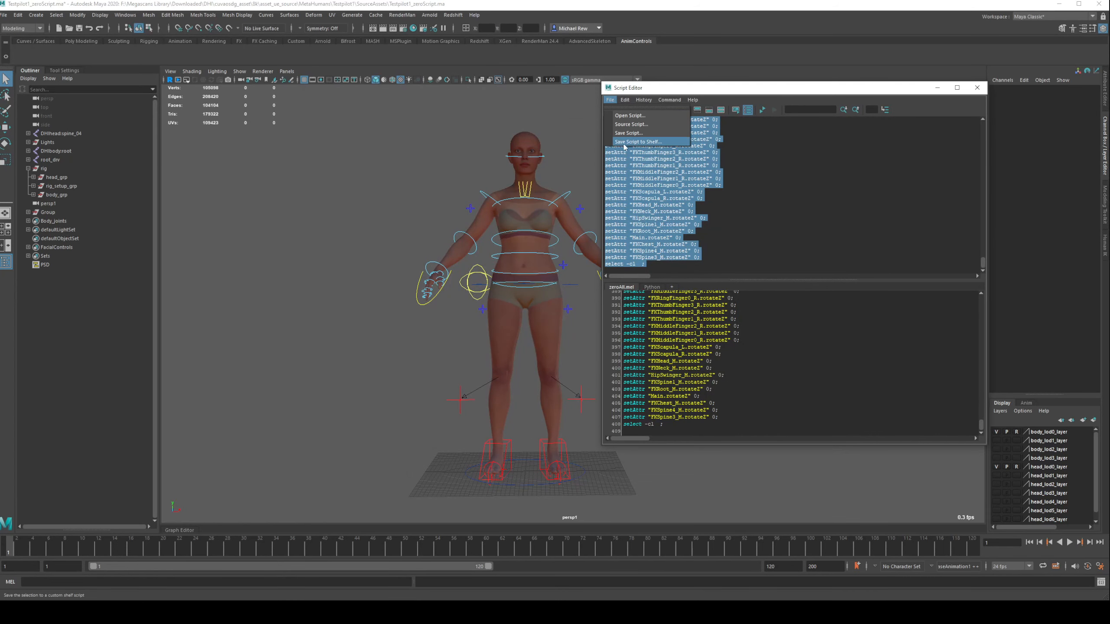
Step: Save the zeroing script to the shelf, entering ZeroAll as the item name
{"action": "left_click", "coordinate": [635, 142]}
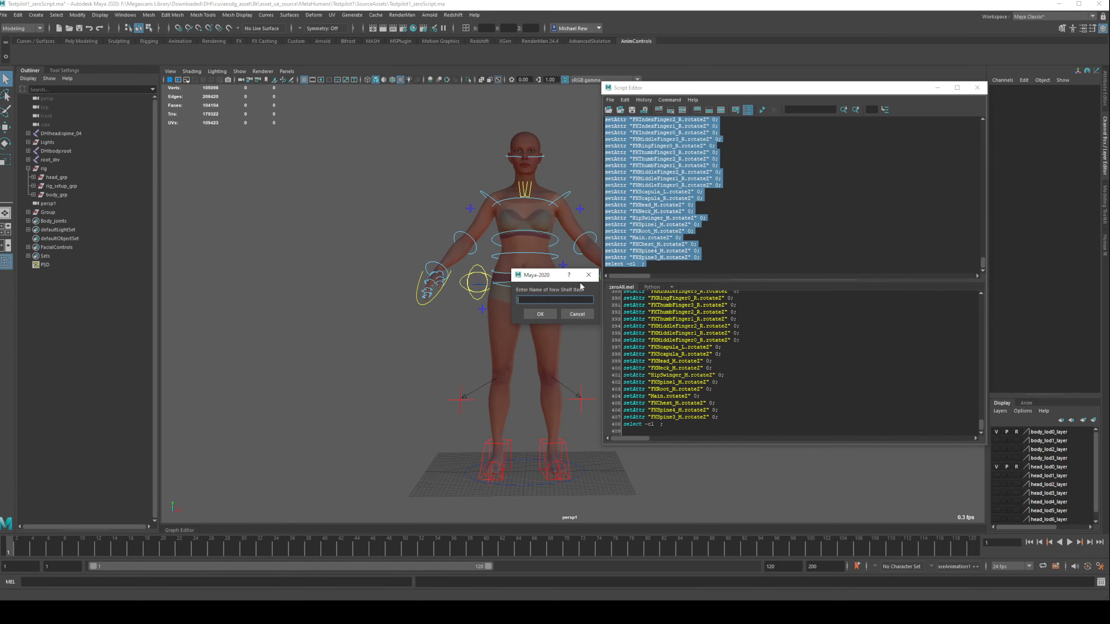
{"action": "type", "text": "ZeroAll"}
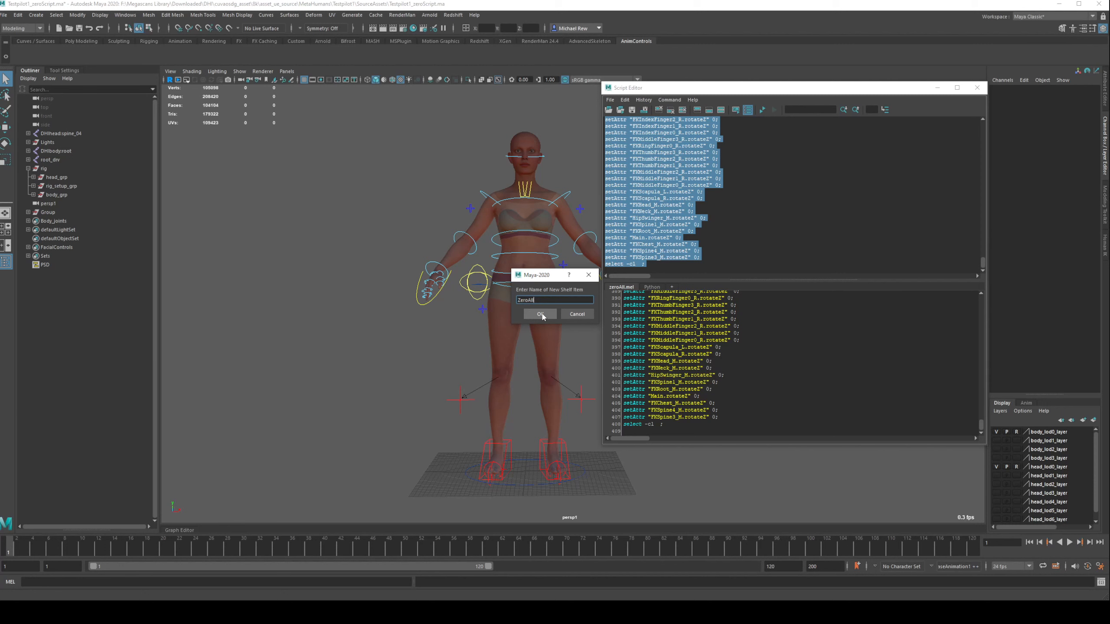
Step: Confirm the ZeroAll button, clear script history, and deselect the TWEAKERS face panel frame
{"action": "left_click", "coordinate": [539, 315]}
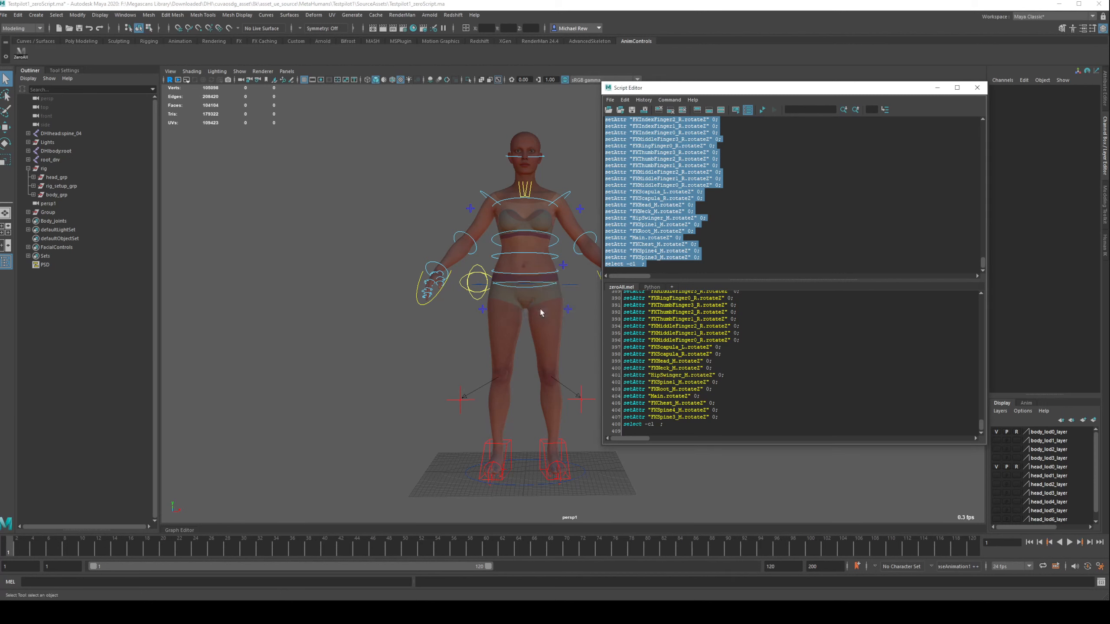
{"action": "mouse_move", "coordinate": [410, 258]}
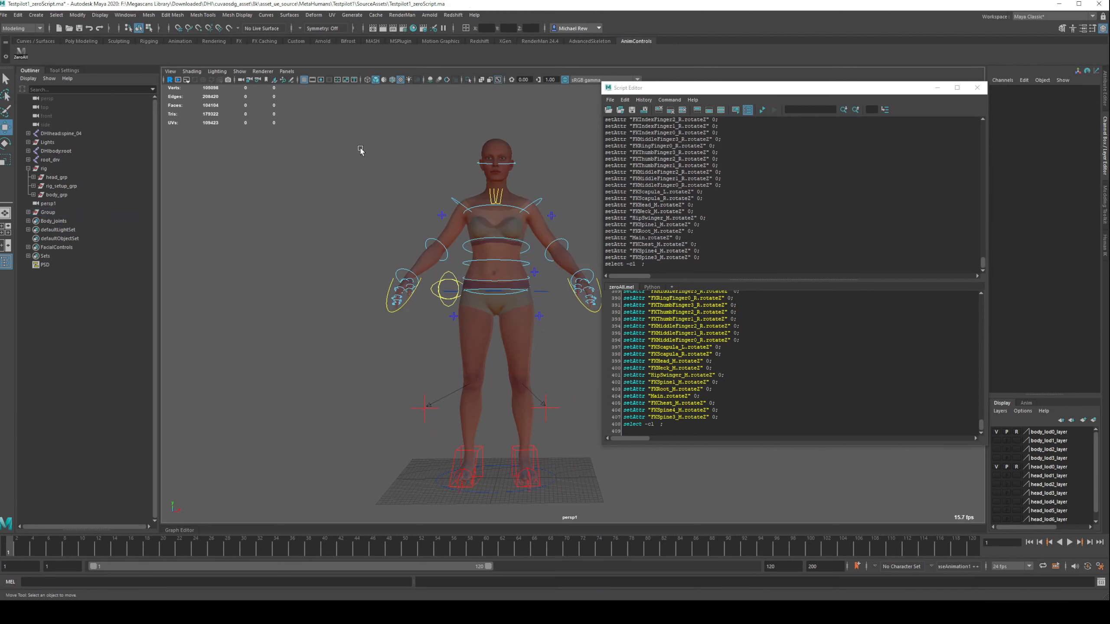
{"action": "mouse_move", "coordinate": [360, 149]}
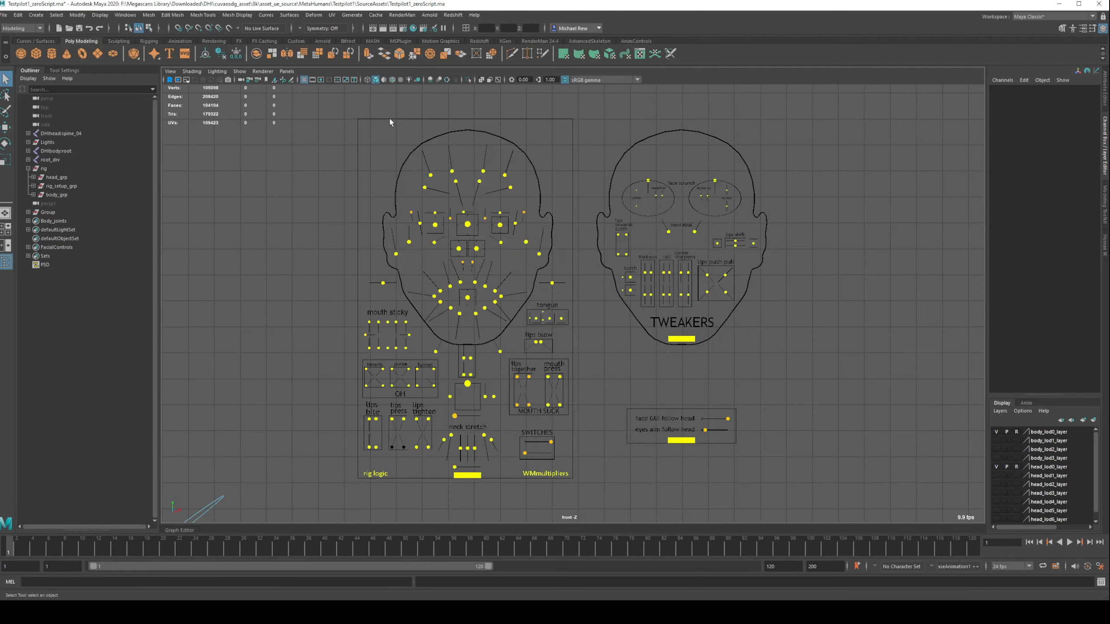
{"action": "mouse_move", "coordinate": [515, 46]}
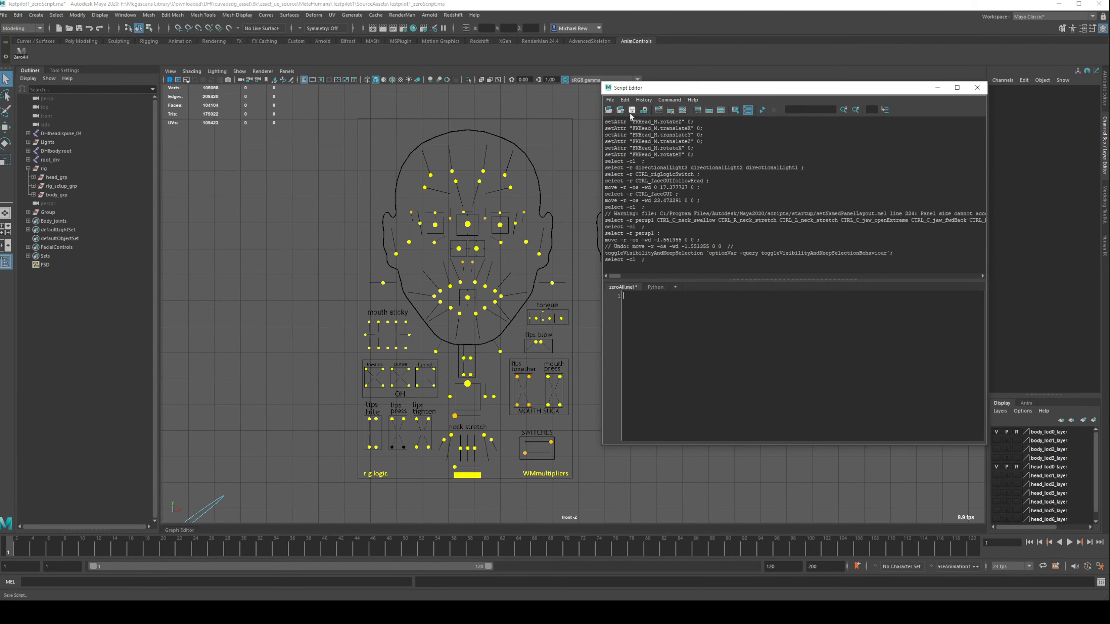
{"action": "left_click", "coordinate": [631, 110]}
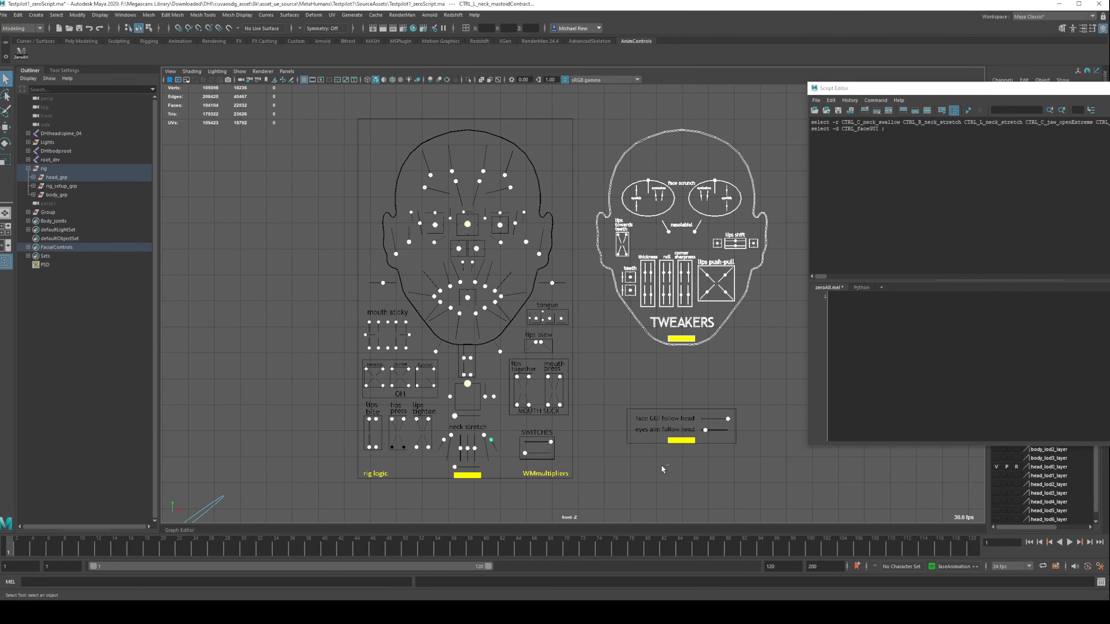
{"action": "mouse_move", "coordinate": [661, 355]}
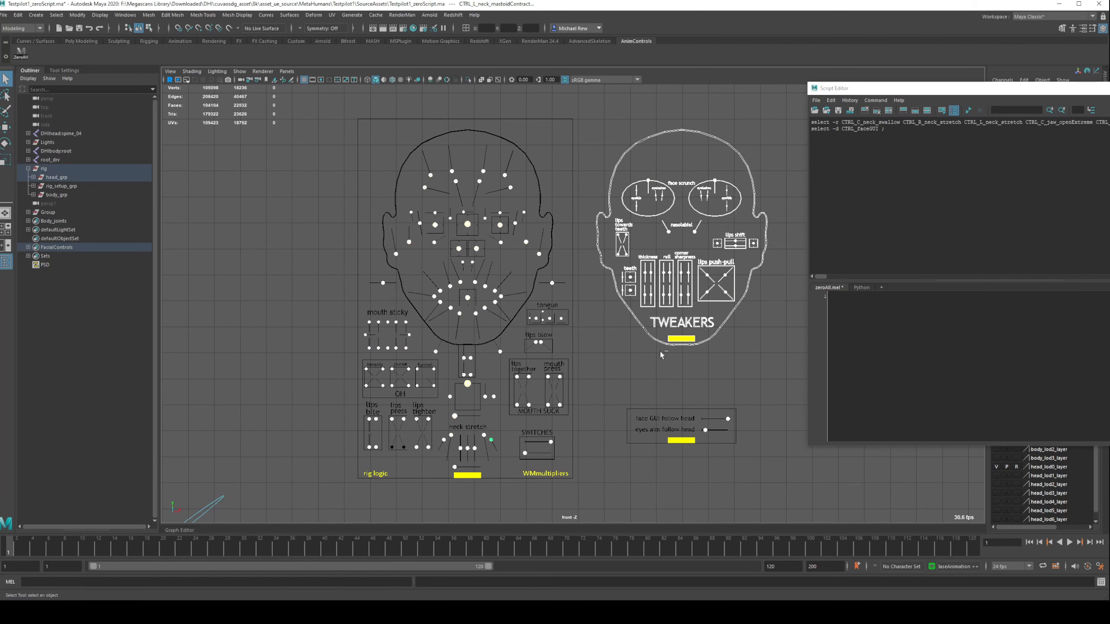
{"action": "left_click", "coordinate": [679, 338]}
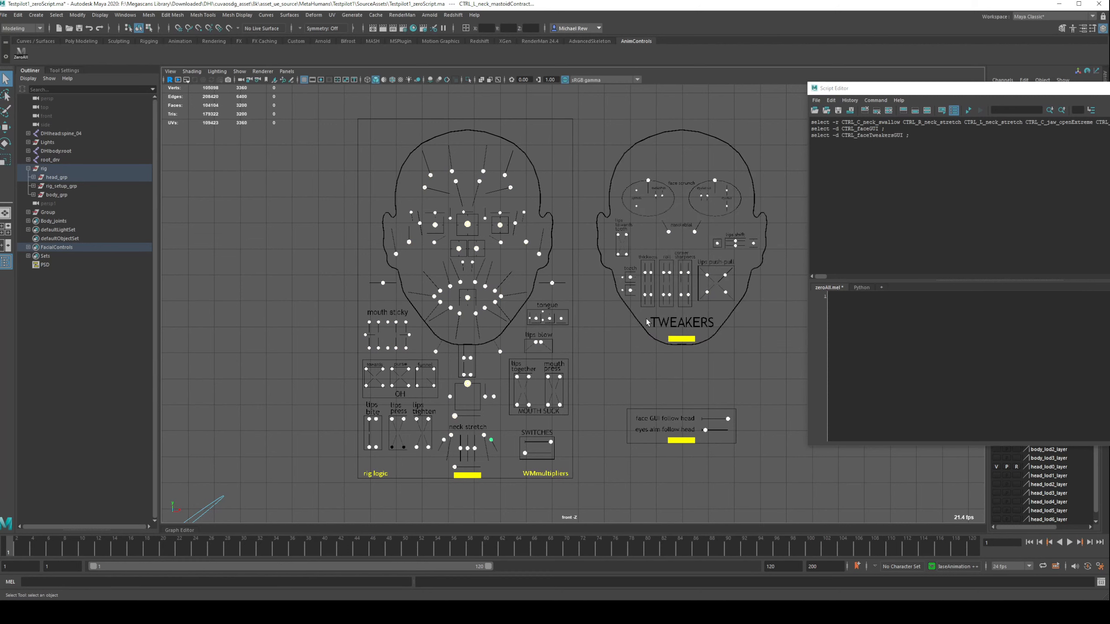
{"action": "mouse_move", "coordinate": [657, 404]}
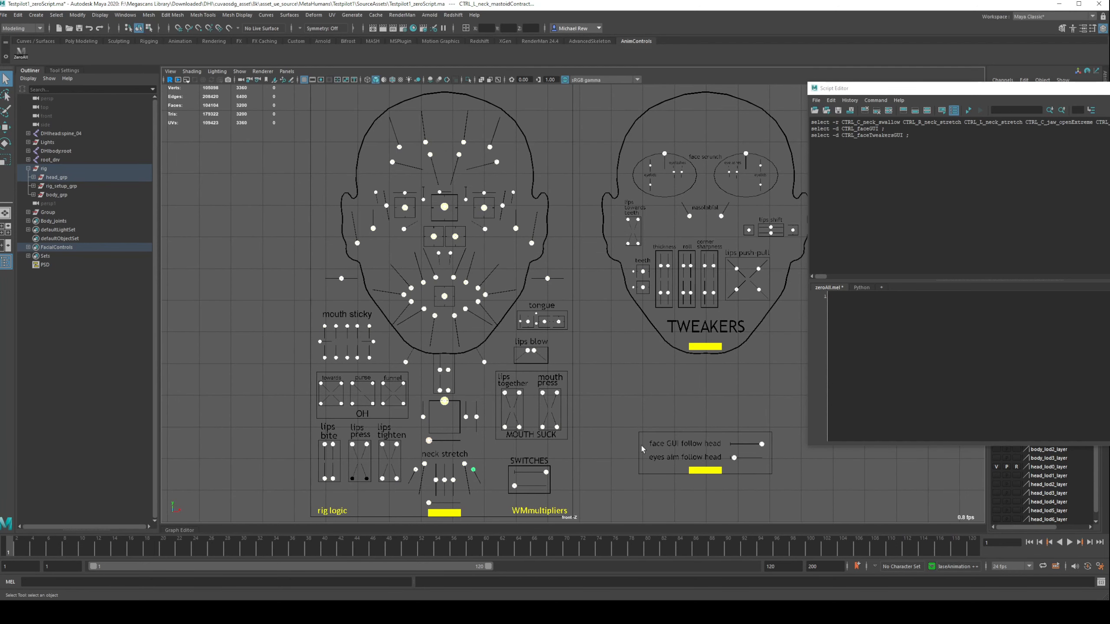
{"action": "mouse_move", "coordinate": [788, 433]}
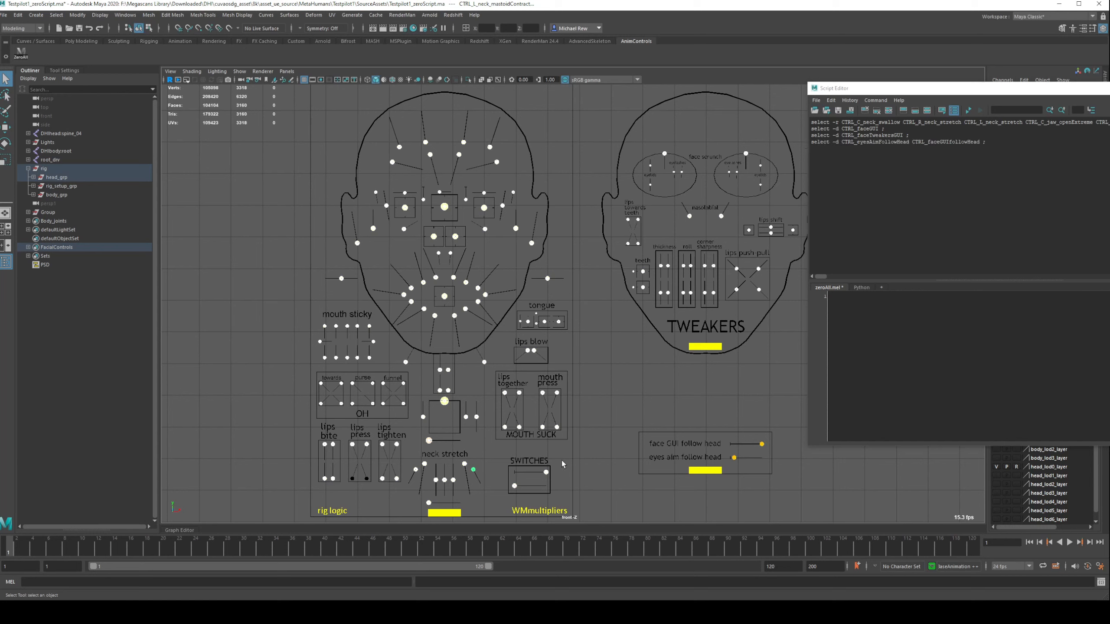
{"action": "mouse_move", "coordinate": [501, 494]}
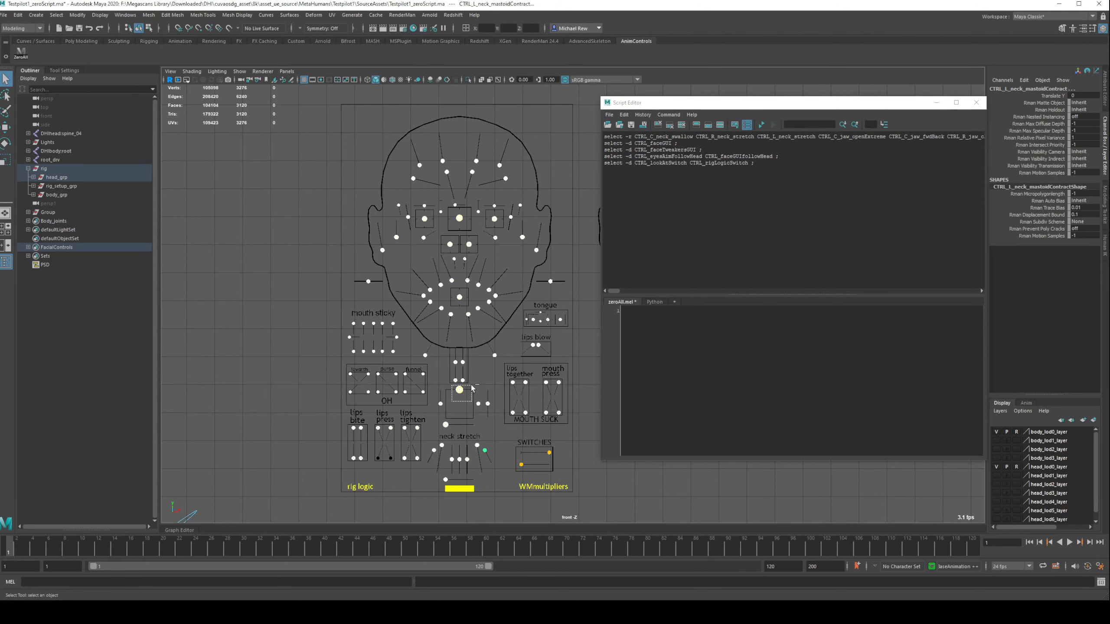
Step: Deselect the CTRL_C_jaw control from the facial control selection
{"action": "left_click", "coordinate": [460, 390]}
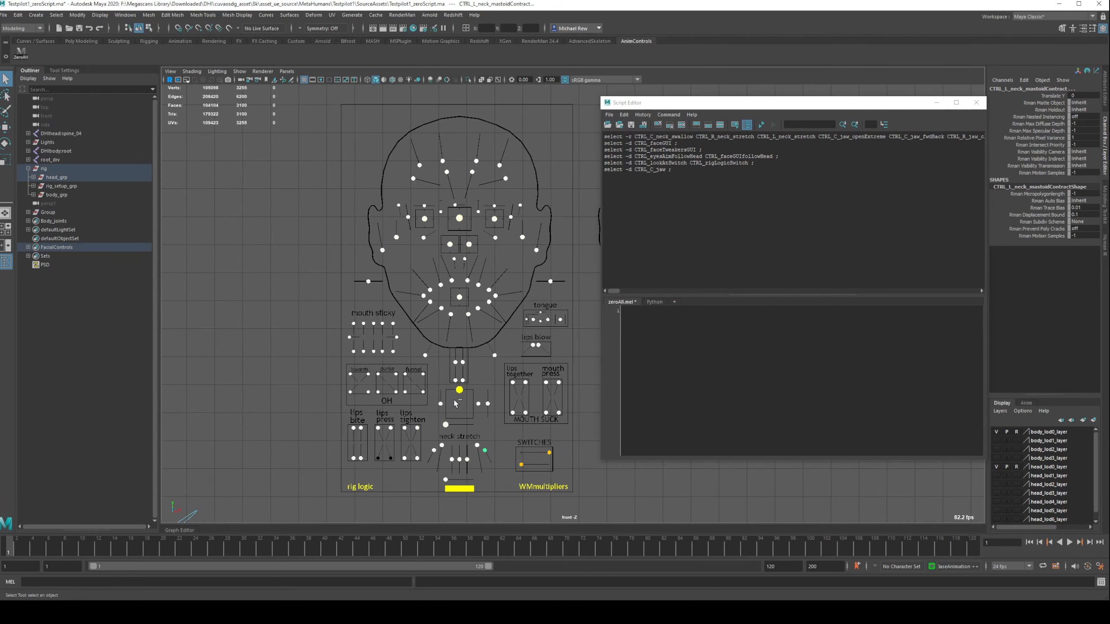
{"action": "left_click", "coordinate": [459, 390]}
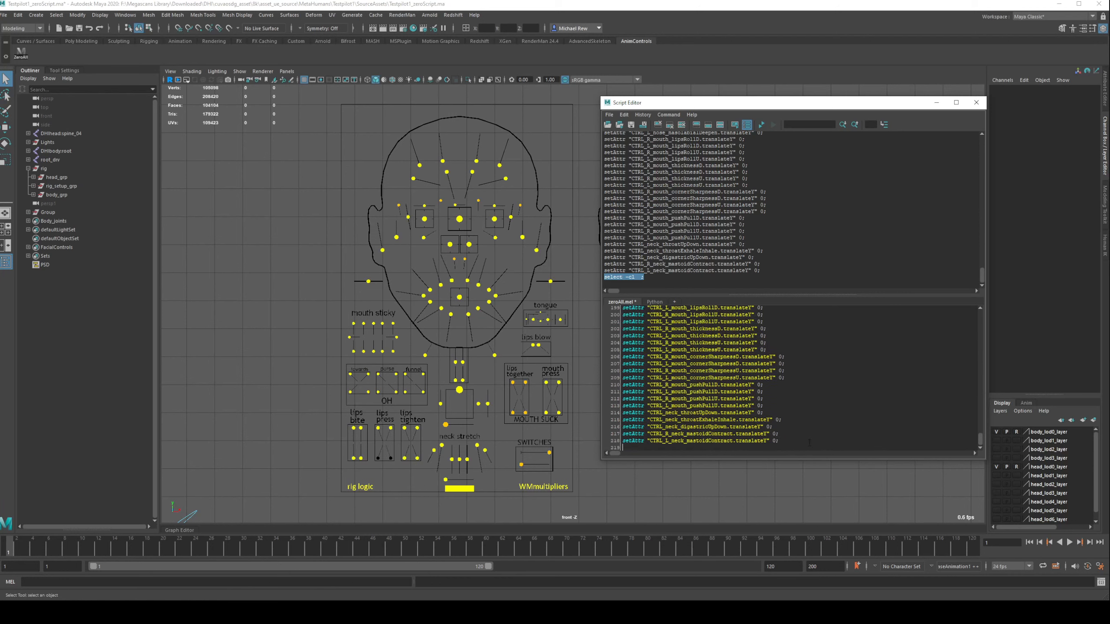
Step: Append 'select -cl ;' to the face script and save it as shelf button ZeroFace
{"action": "type", "text": "select -cl ;"}
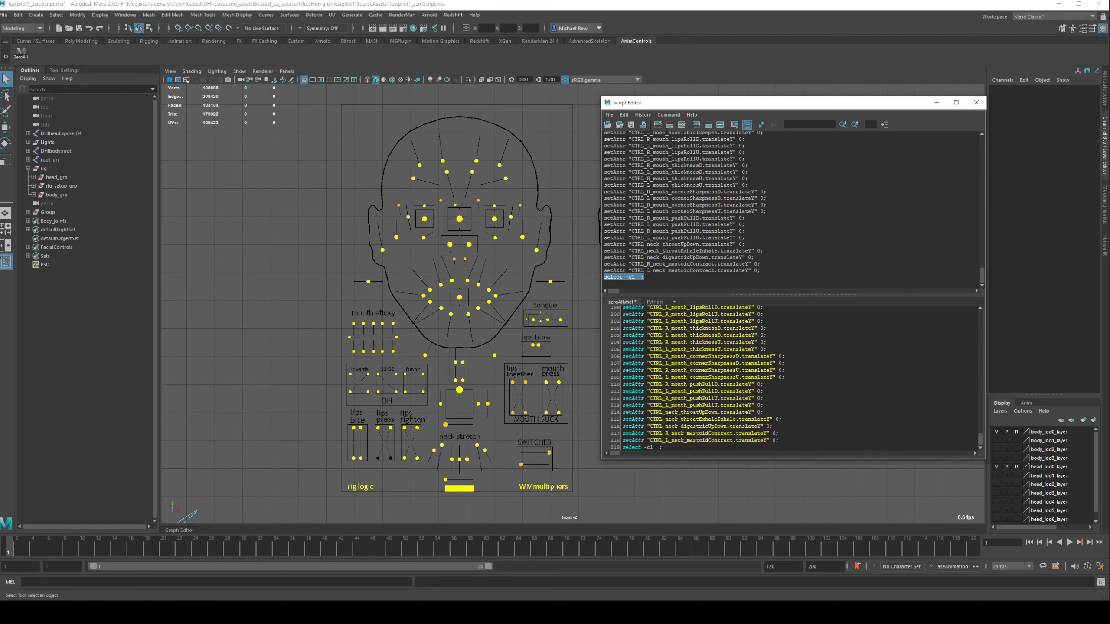
{"action": "left_click", "coordinate": [609, 114]}
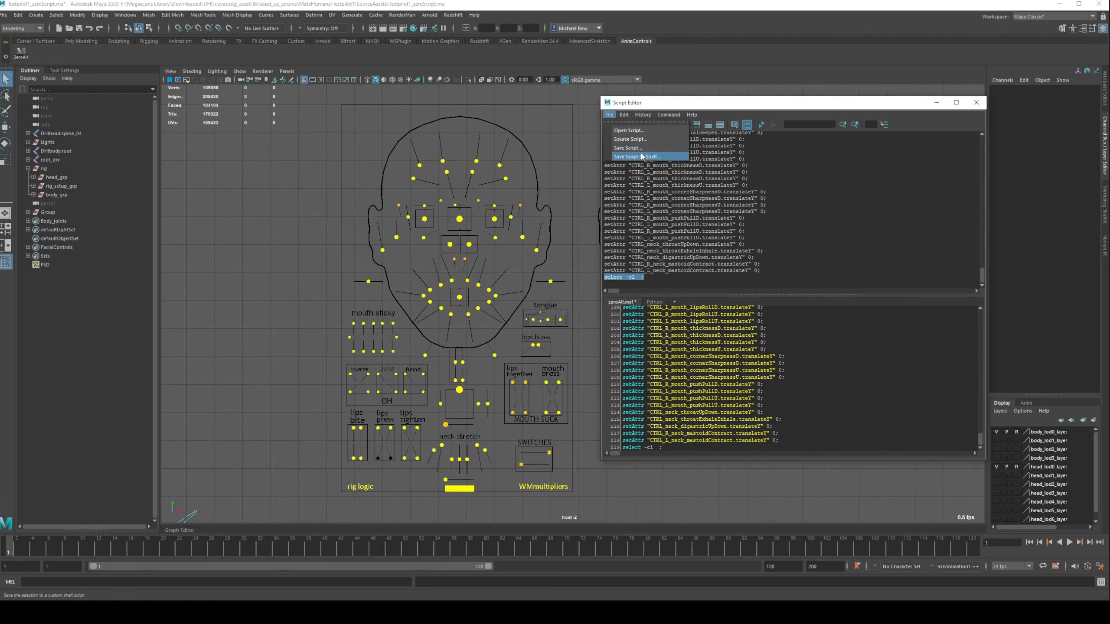
{"action": "left_click", "coordinate": [637, 157]}
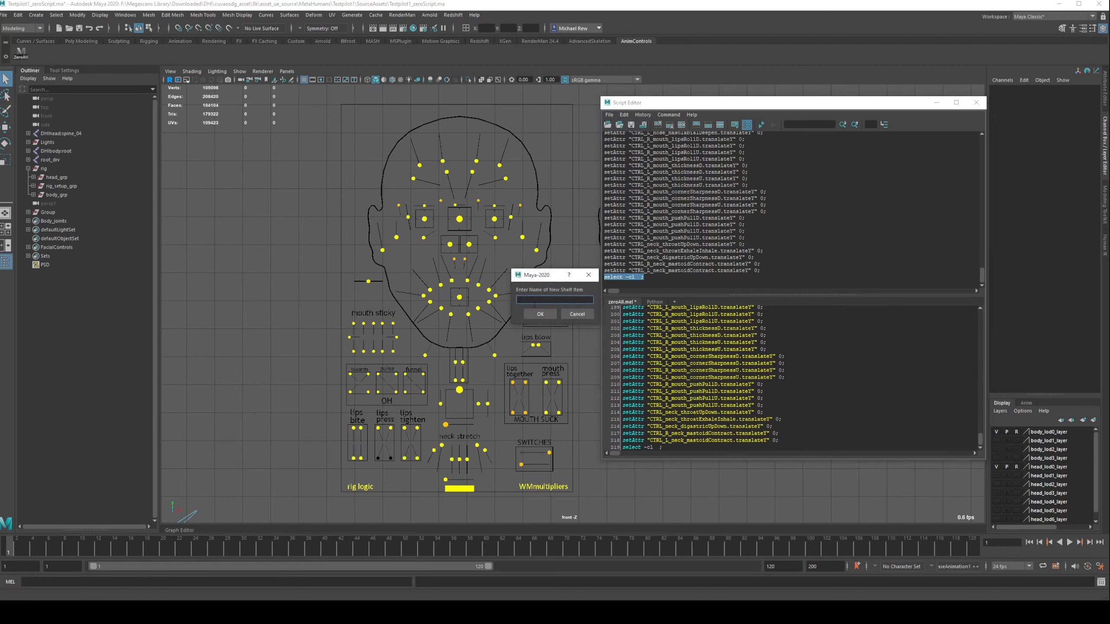
{"action": "type", "text": "ZeroFa"}
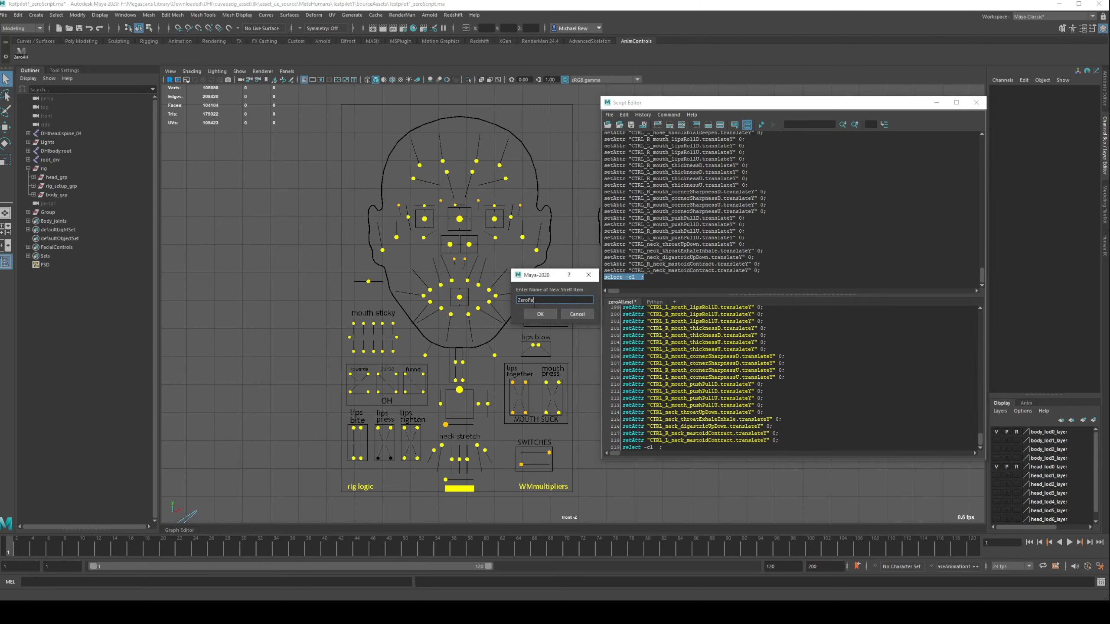
{"action": "left_click", "coordinate": [539, 313]}
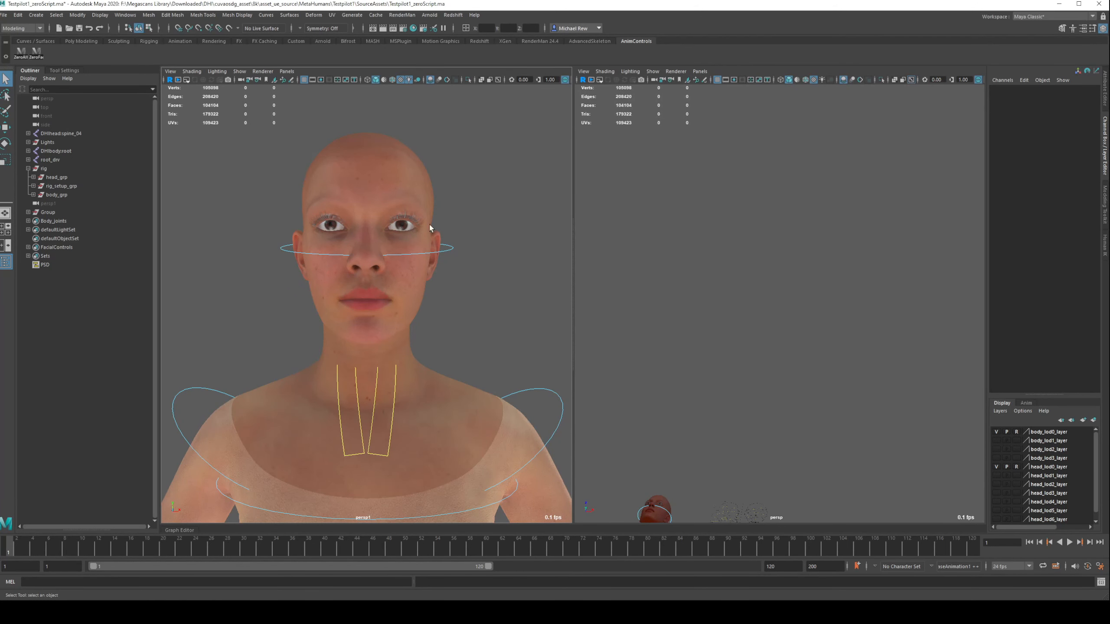
{"action": "mouse_move", "coordinate": [517, 239]}
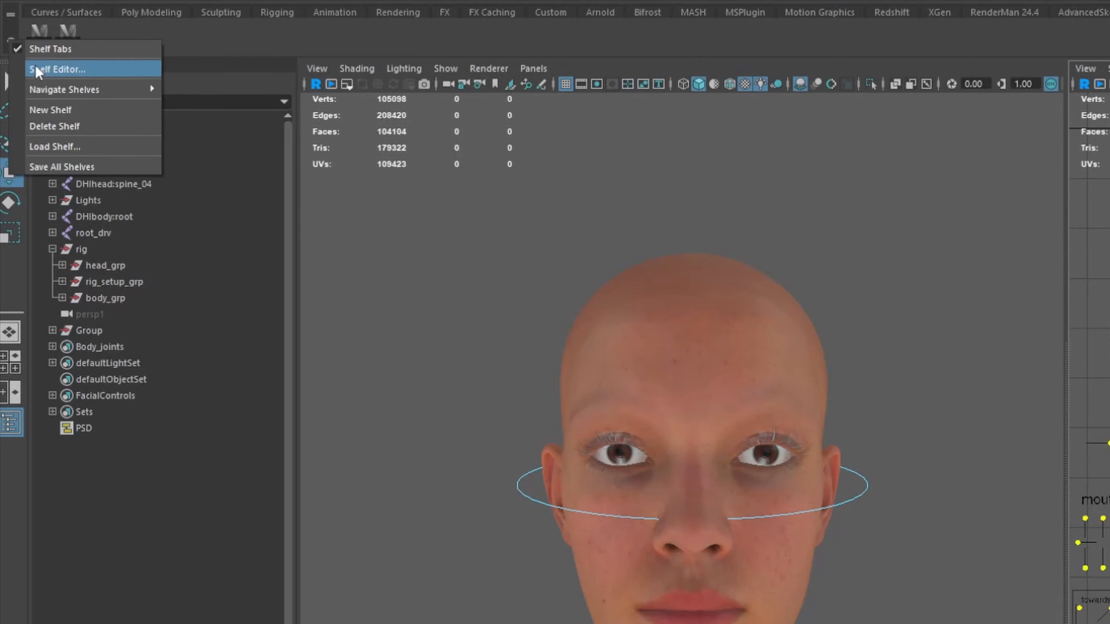
Step: In the Shelf Editor, set srsLogo_circle150x150.png as ZeroFace's icon and check ZeroAll's command
{"action": "left_click", "coordinate": [58, 68]}
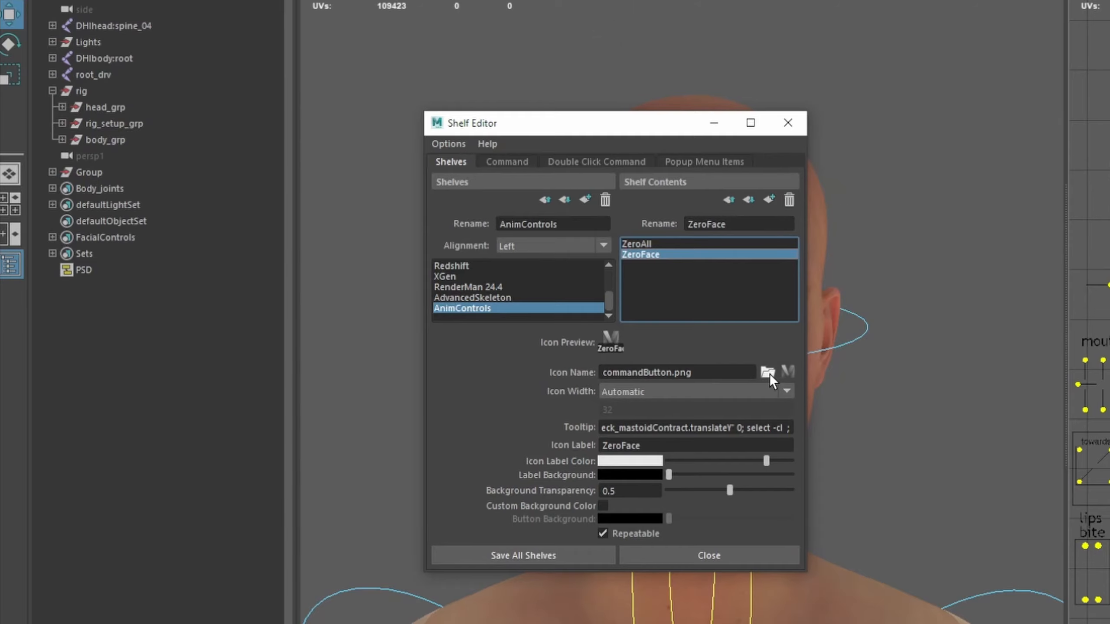
{"action": "left_click", "coordinate": [767, 372]}
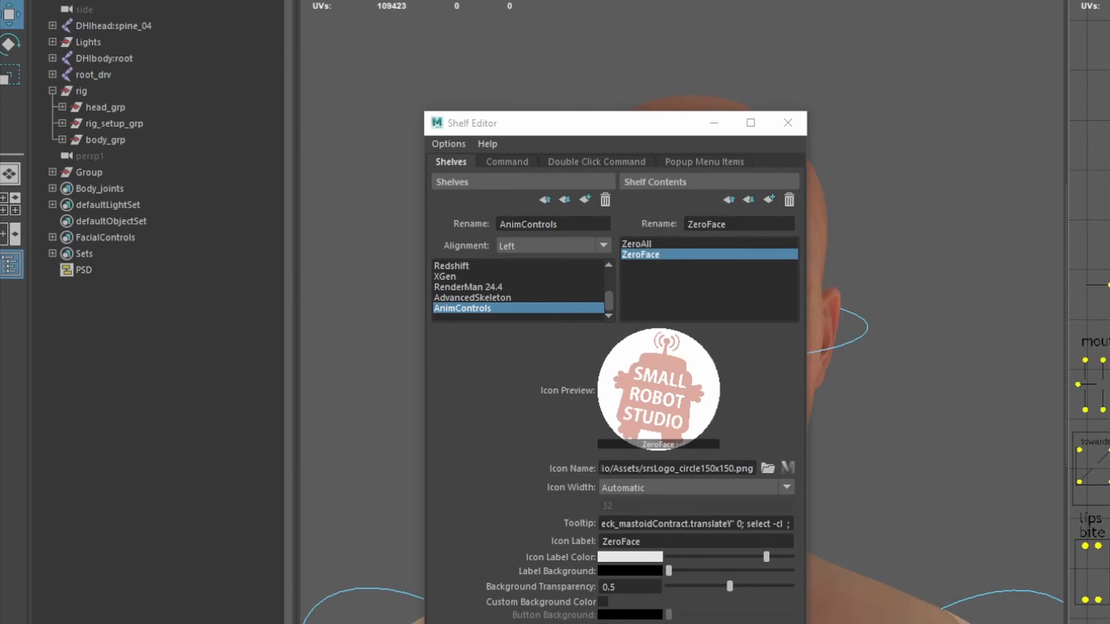
{"action": "mouse_move", "coordinate": [665, 332]}
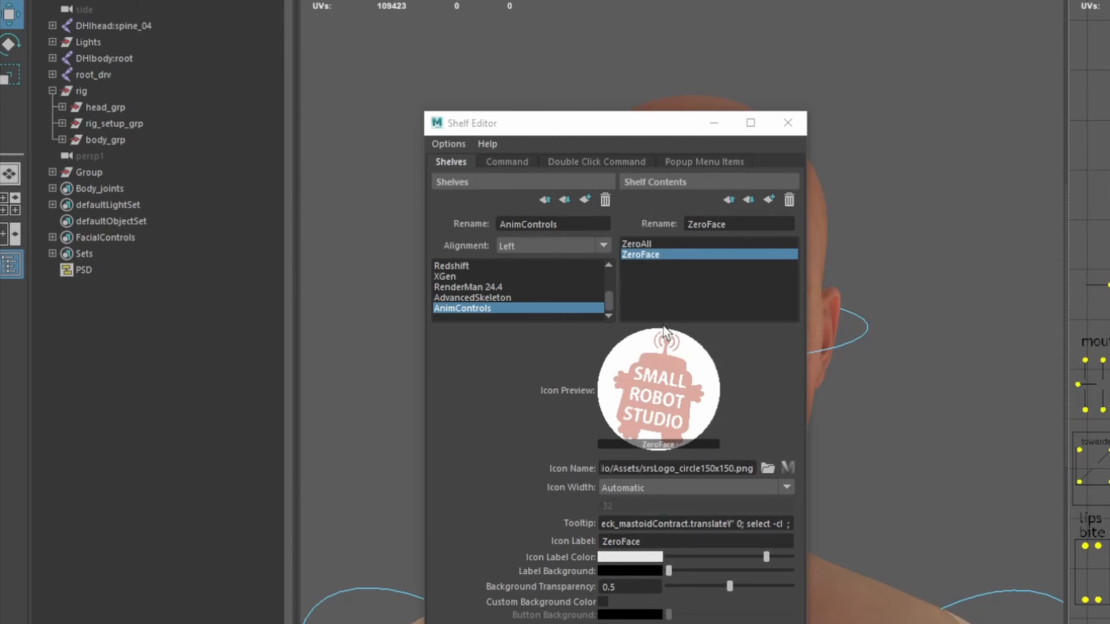
{"action": "left_click", "coordinate": [693, 541]}
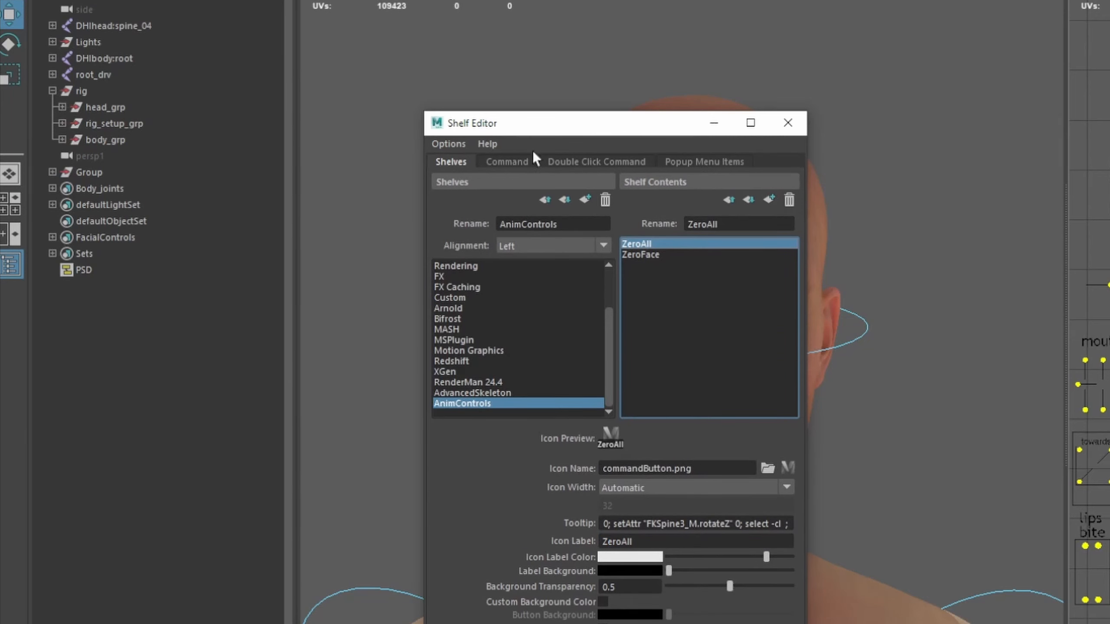
{"action": "left_click", "coordinate": [507, 161]}
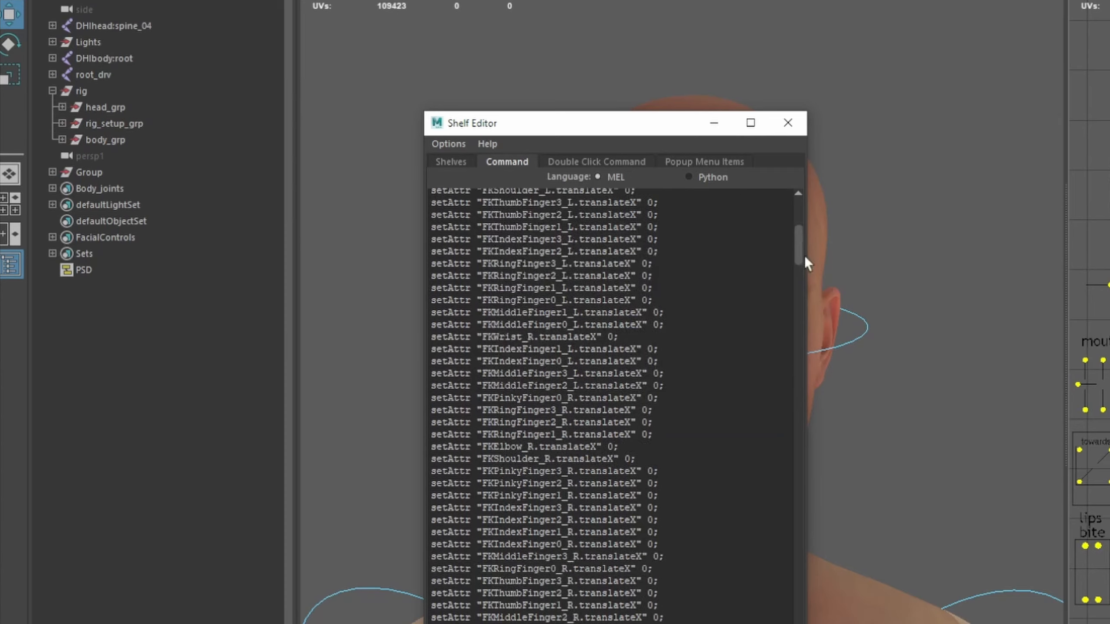
{"action": "left_click", "coordinate": [451, 161]}
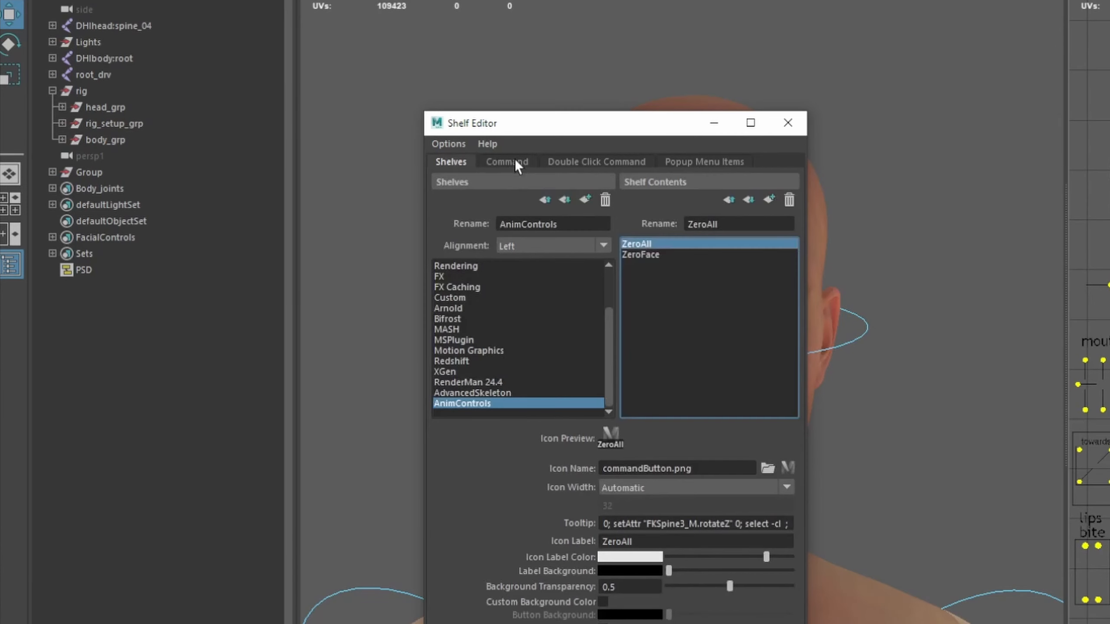
{"action": "left_click", "coordinate": [640, 255]}
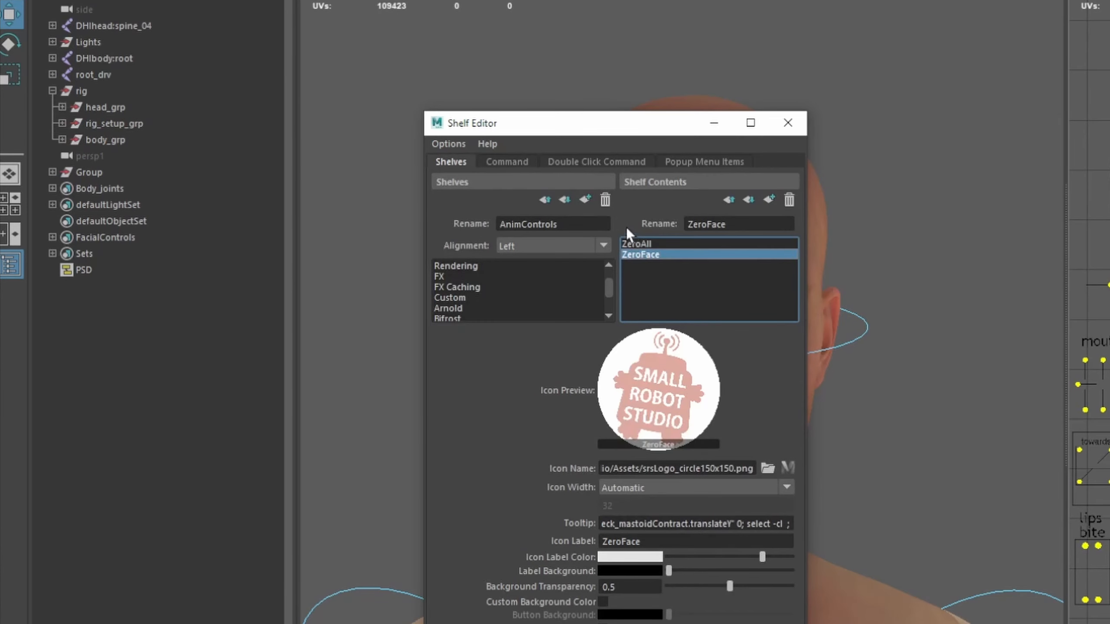
{"action": "mouse_move", "coordinate": [614, 265]}
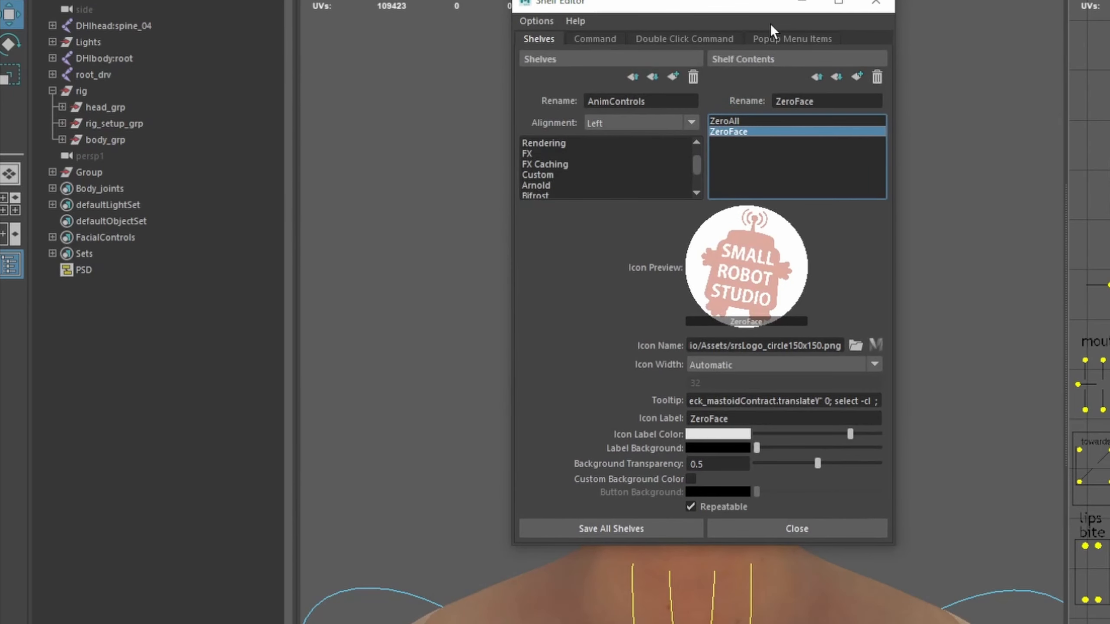
{"action": "left_click", "coordinate": [795, 528]}
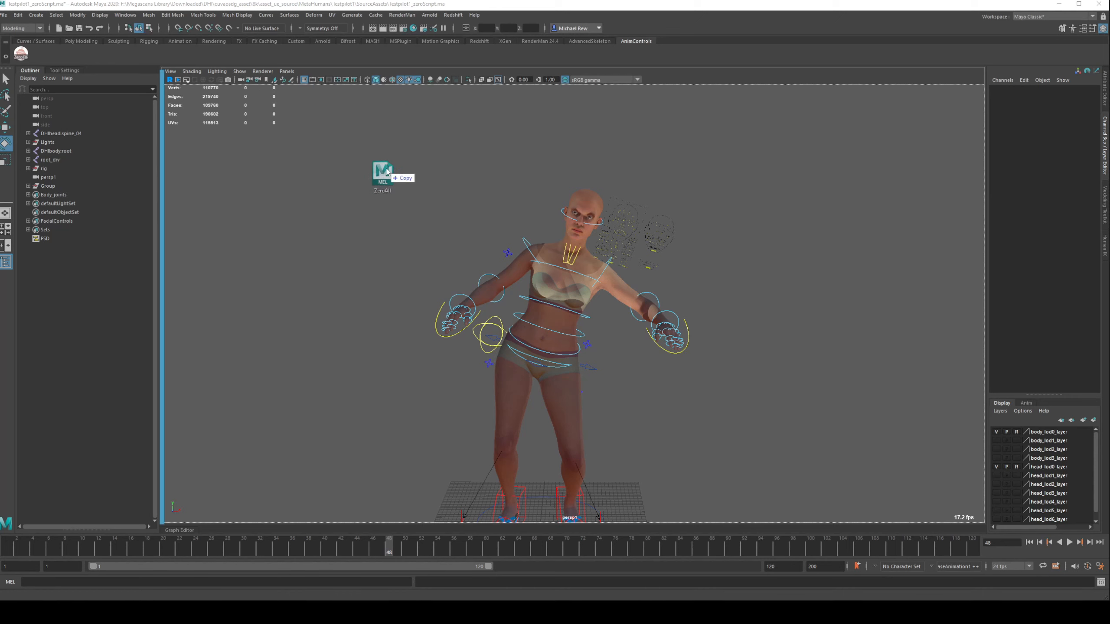
Step: Drag the ZeroAll.mel file into the Maya viewport
{"action": "left_click_drag", "start_coordinate": [382, 173], "coordinate": [453, 174]}
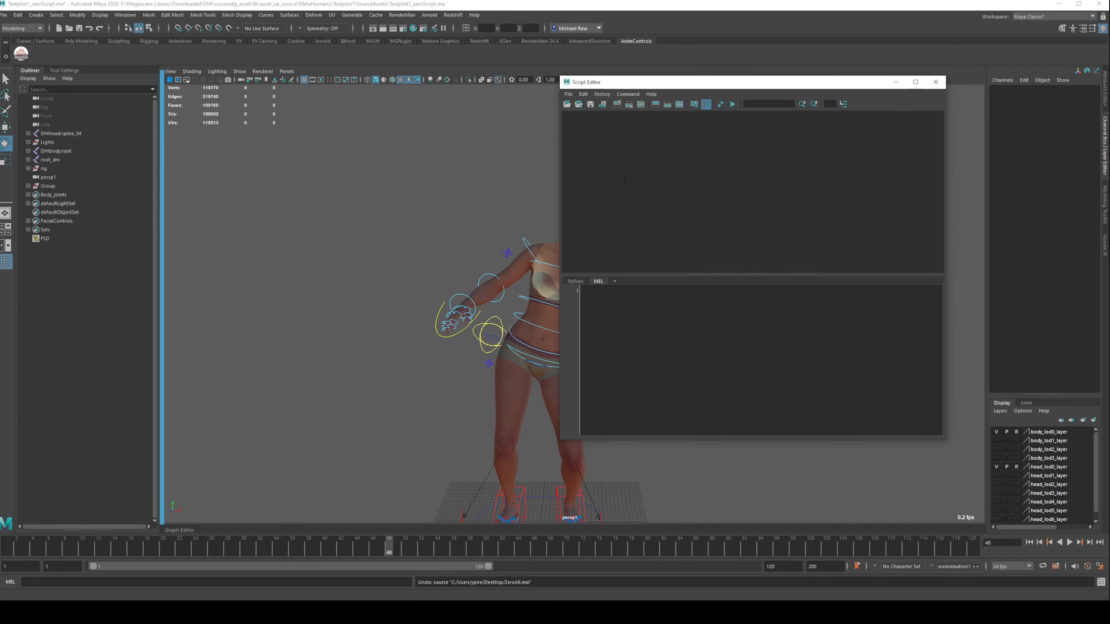
Step: Load ZeroAll.mel, save it as a 'ZeroAll' shelf button, and close the Script Editor
{"action": "left_click", "coordinate": [568, 94]}
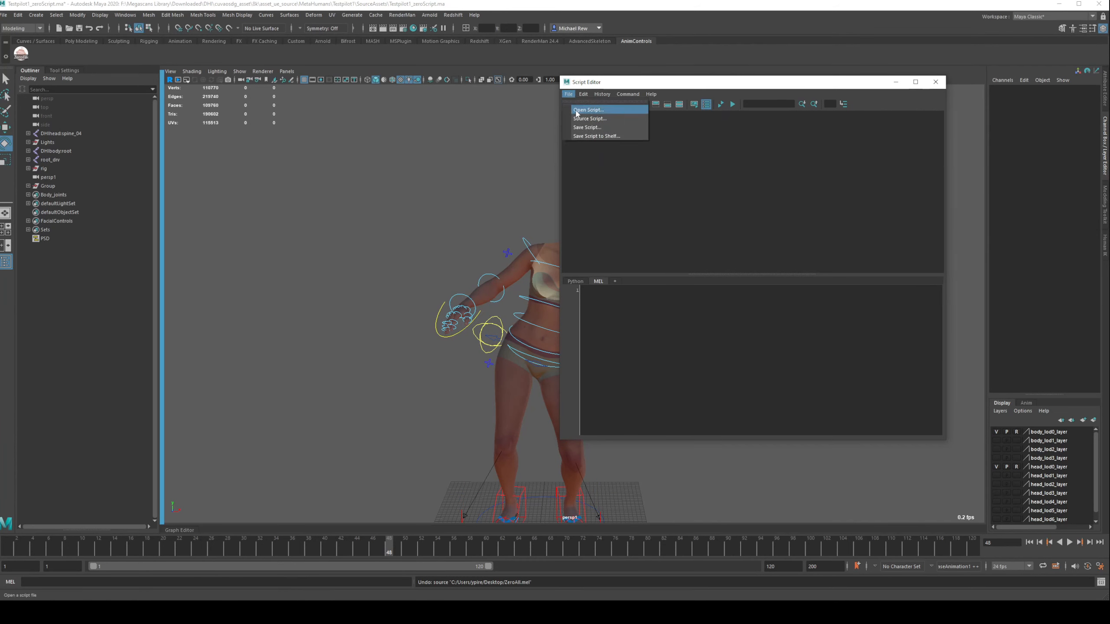
{"action": "left_click", "coordinate": [588, 109]}
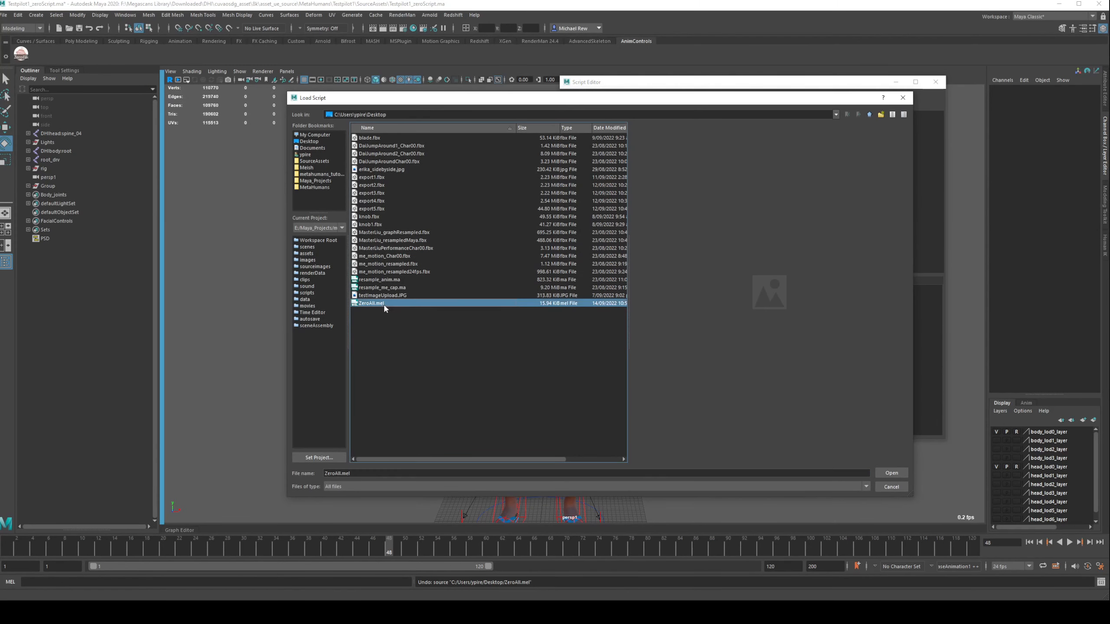
{"action": "left_click", "coordinate": [890, 473]}
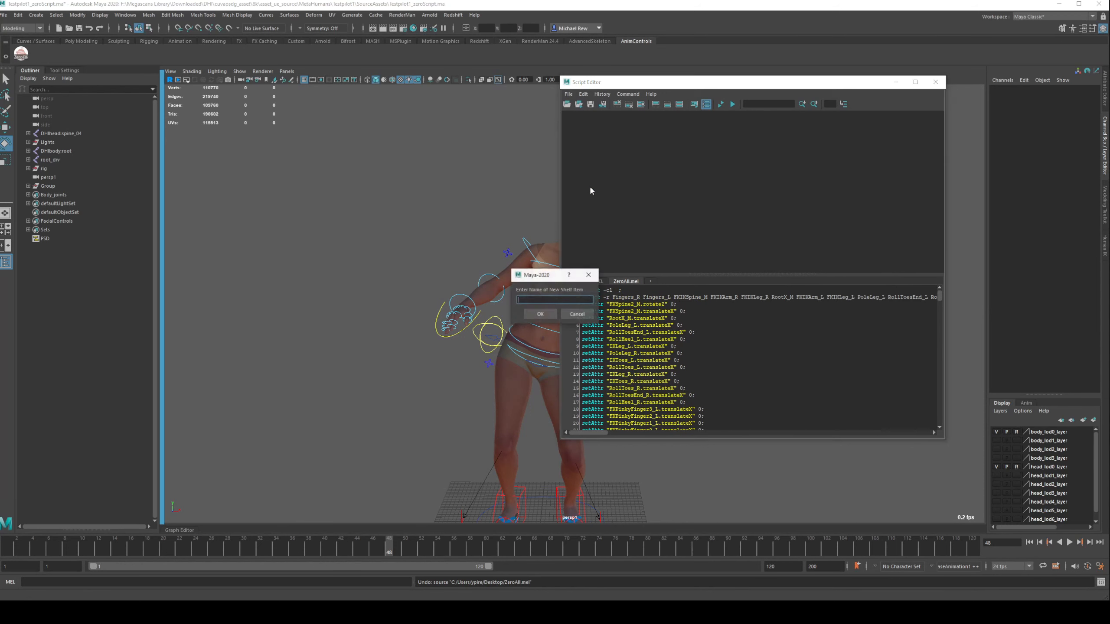
{"action": "type", "text": "Zer"}
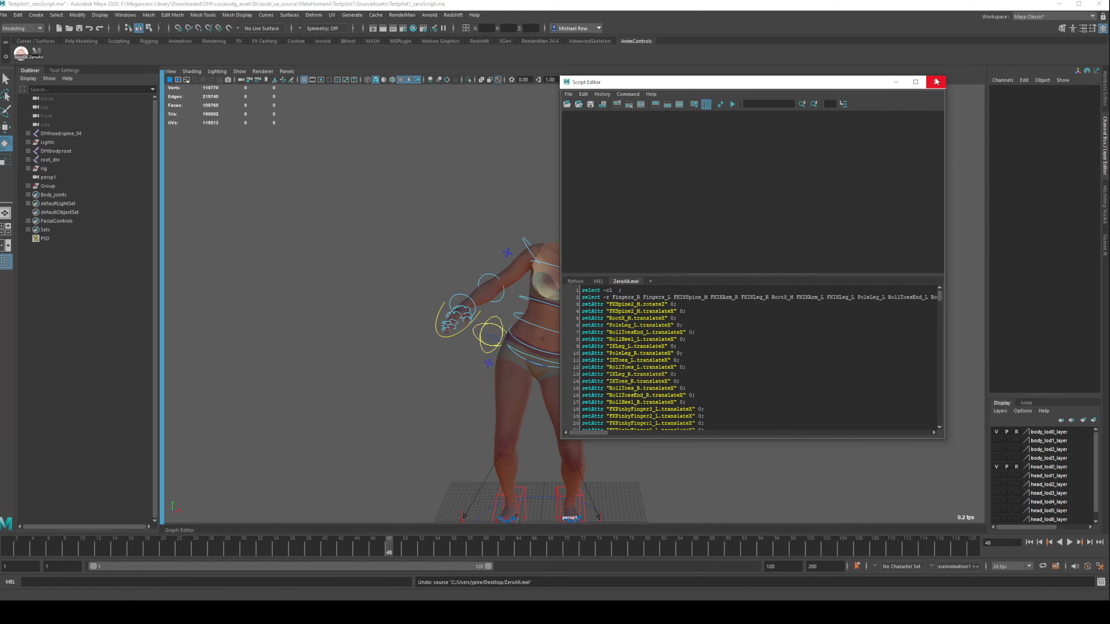
{"action": "left_click", "coordinate": [936, 81]}
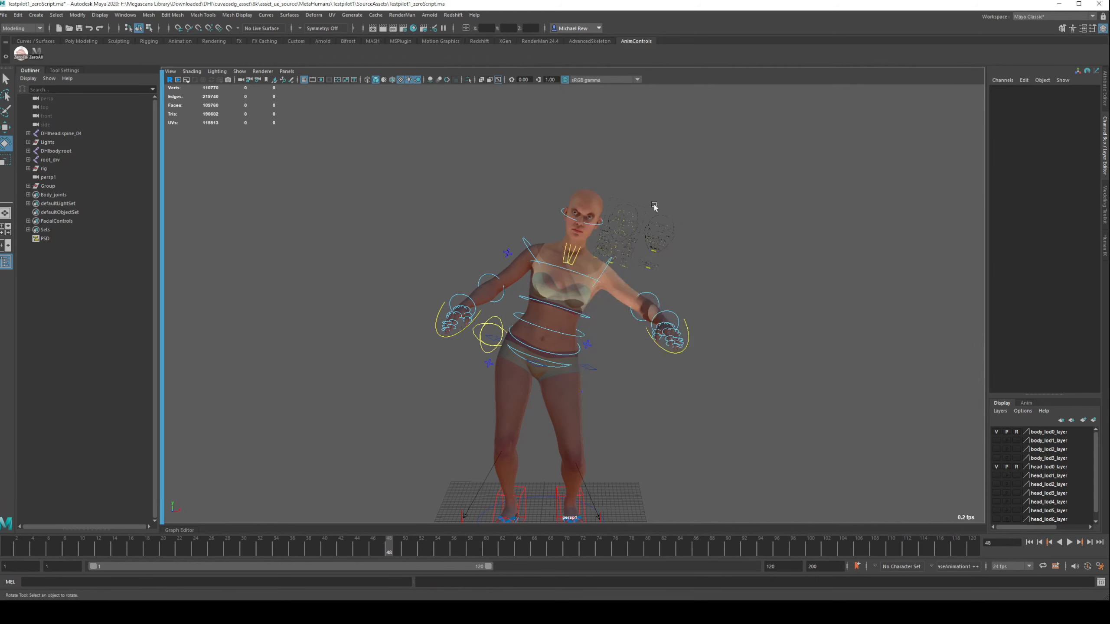